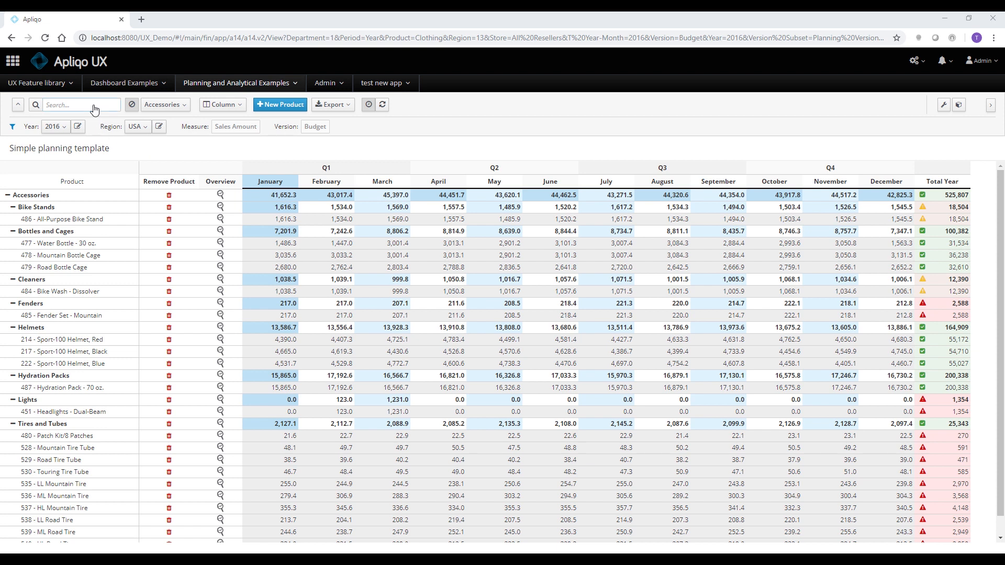
Search the Accessories products for 'water', leaving only the 477 - Water Bottle - 30 oz. row.
click(80, 105)
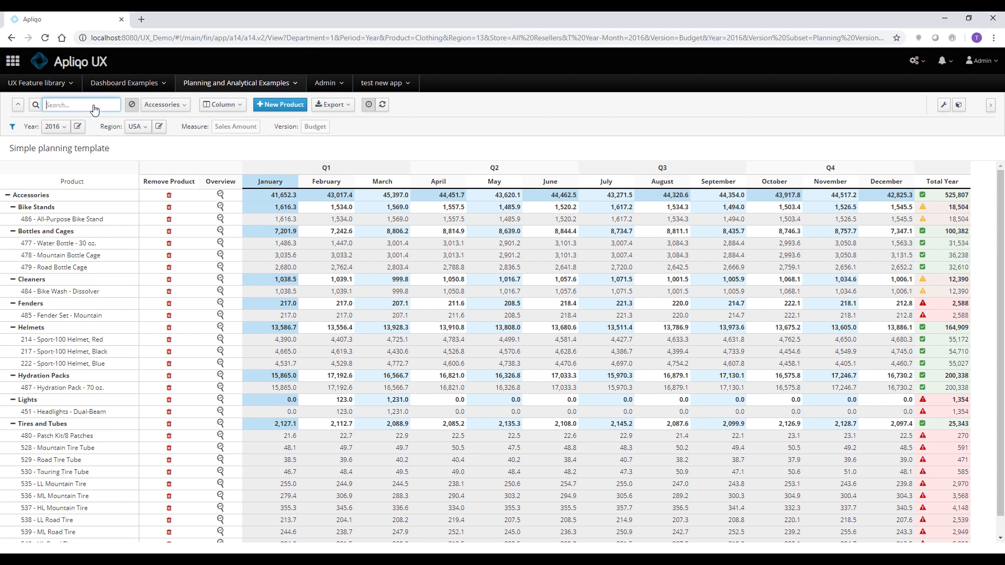
text(wat)
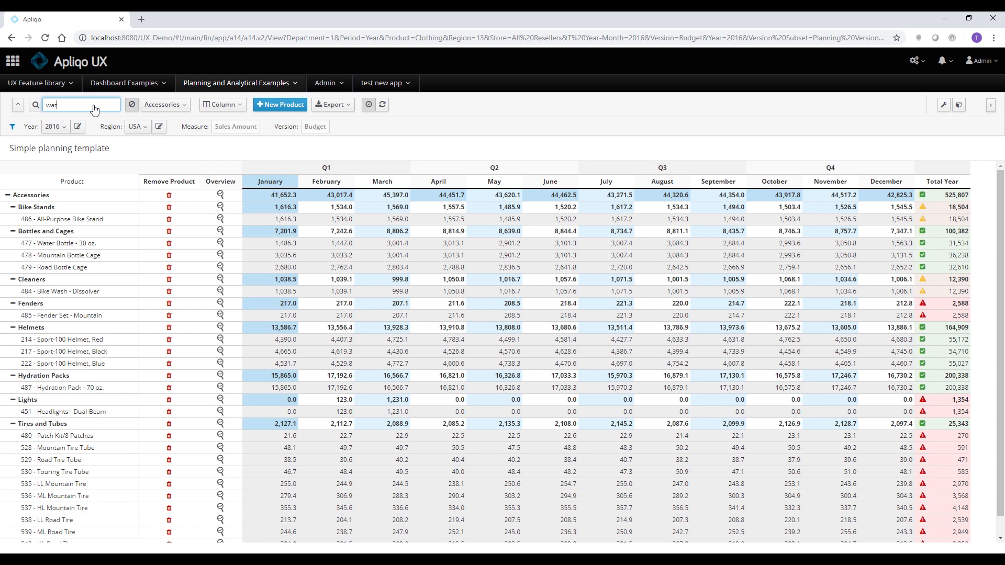
text(er)
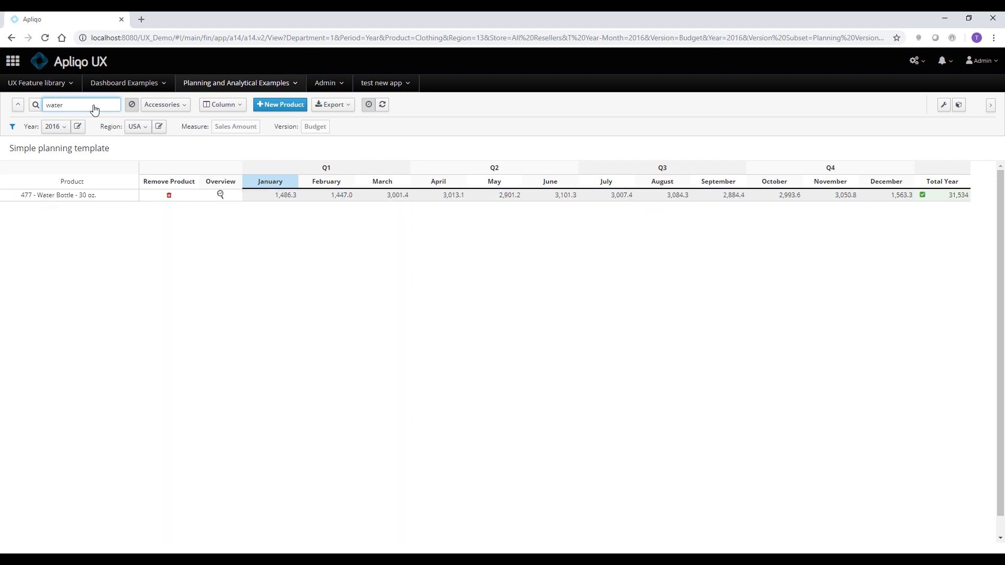
click(67, 105)
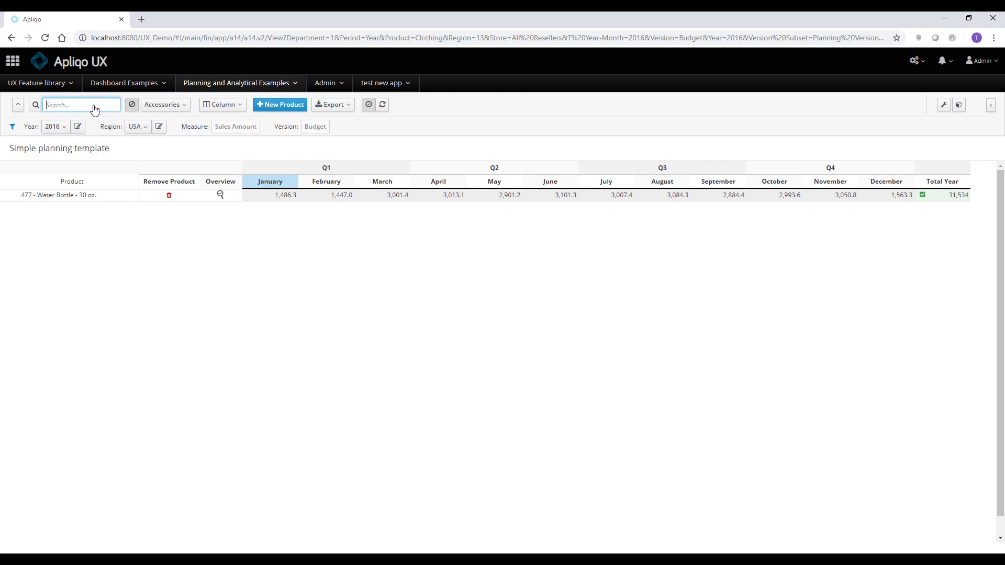
Clear the water search, then inspect the Mountain Bottle Cage and helmet January values.
click(132, 104)
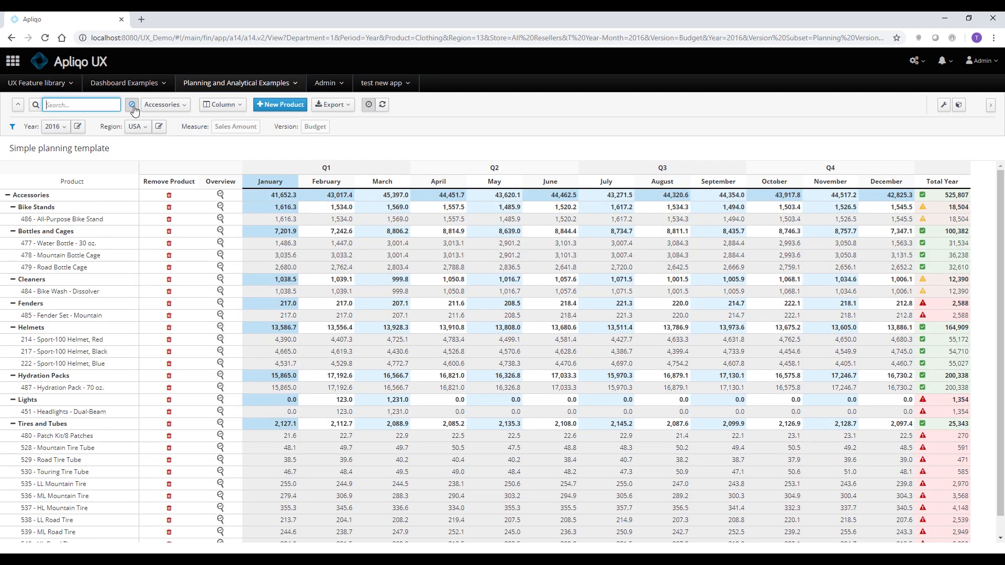
mouse_move(131, 105)
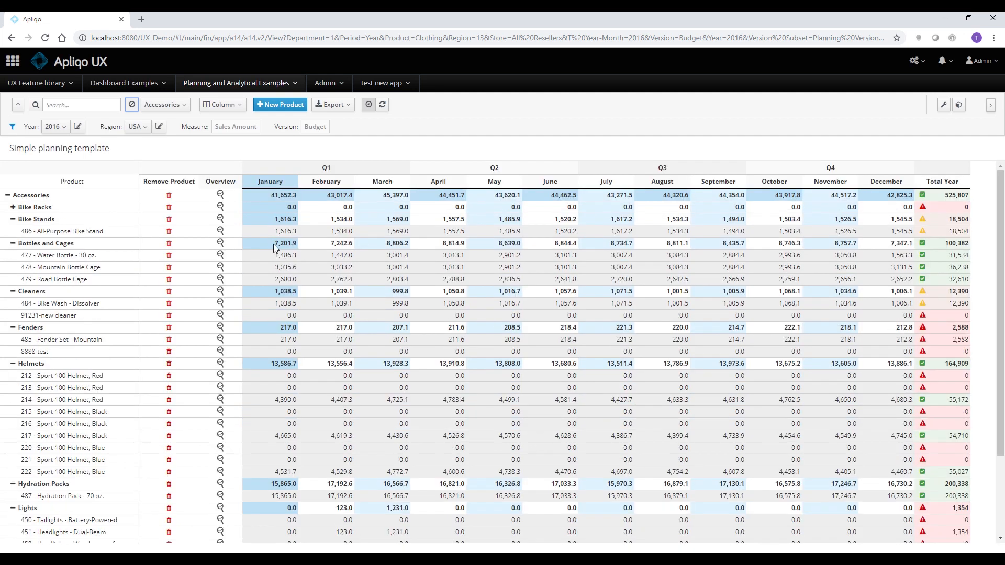
click(270, 268)
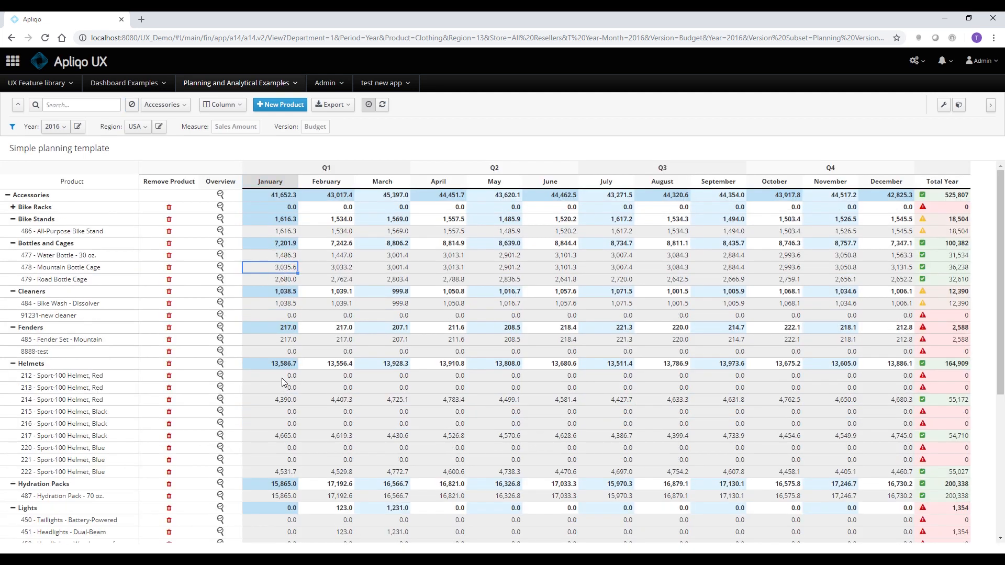
click(270, 375)
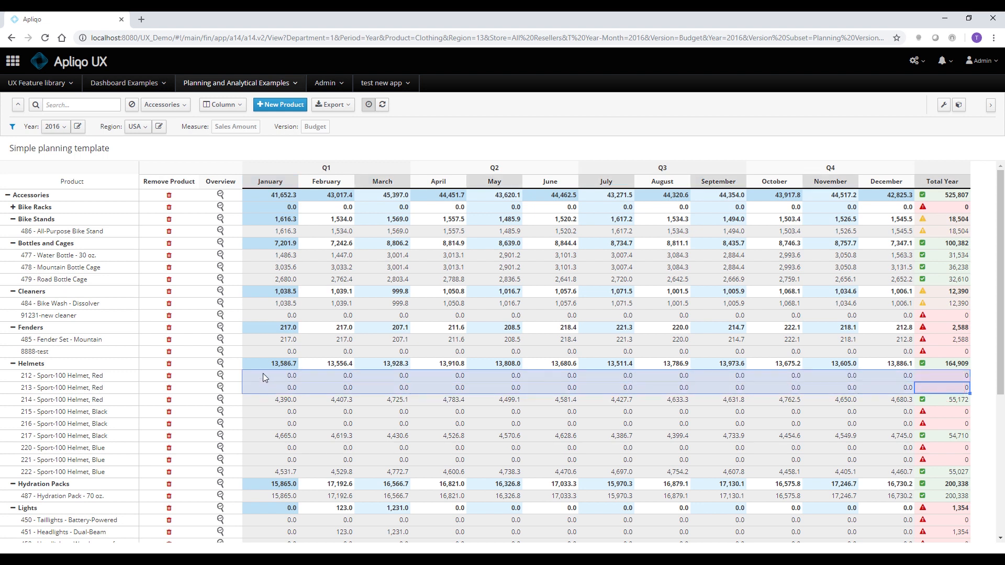
click(270, 399)
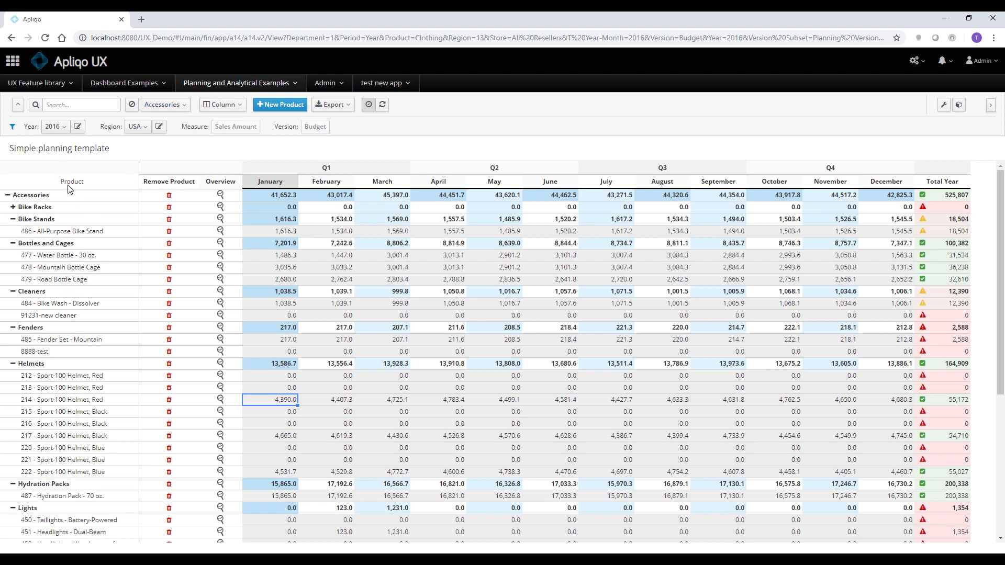
Switch the product set via All Products by Category to Bikes.
click(164, 105)
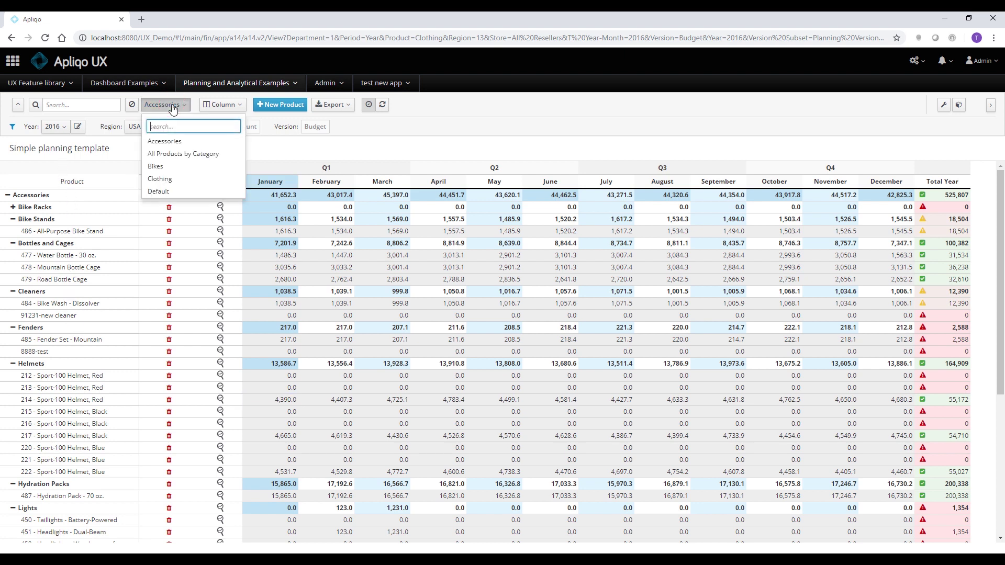
click(183, 153)
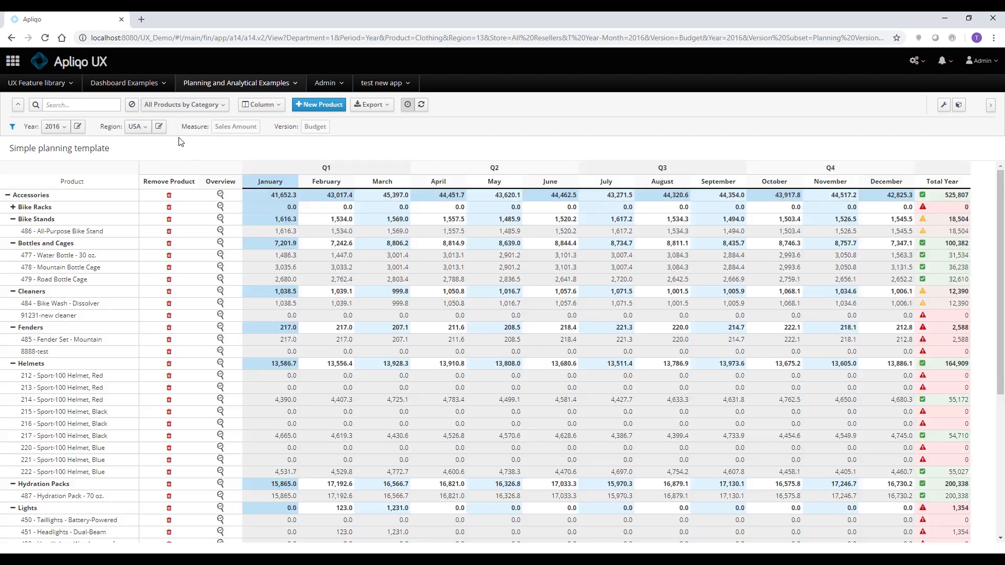
click(184, 104)
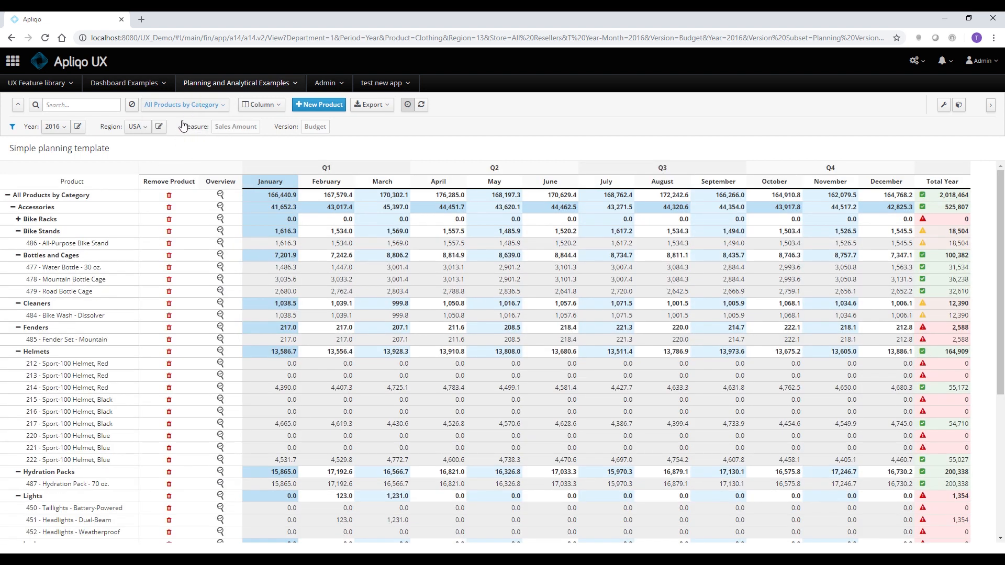
click(185, 105)
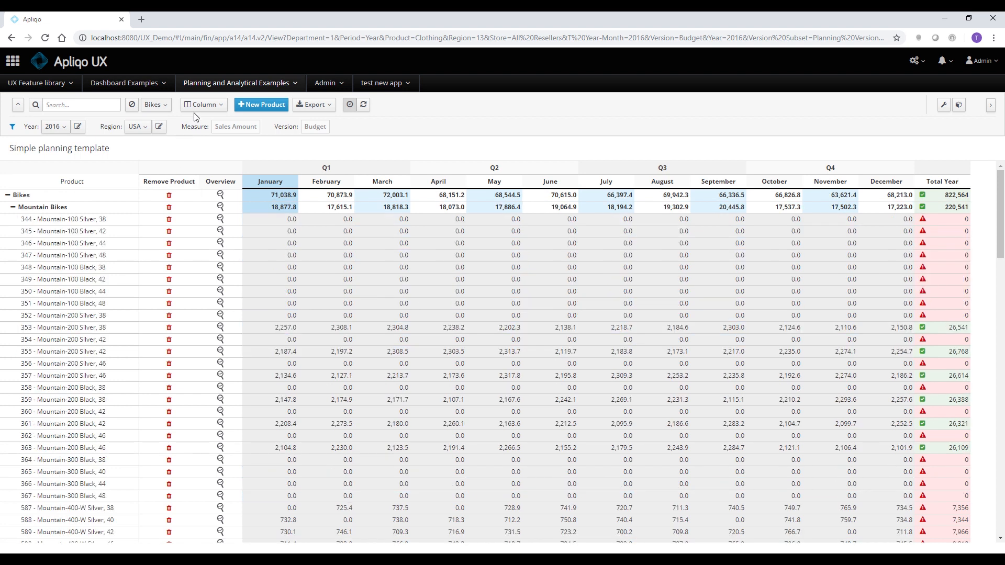
Select a mountain bike January value and scroll through the bike product rows.
click(269, 279)
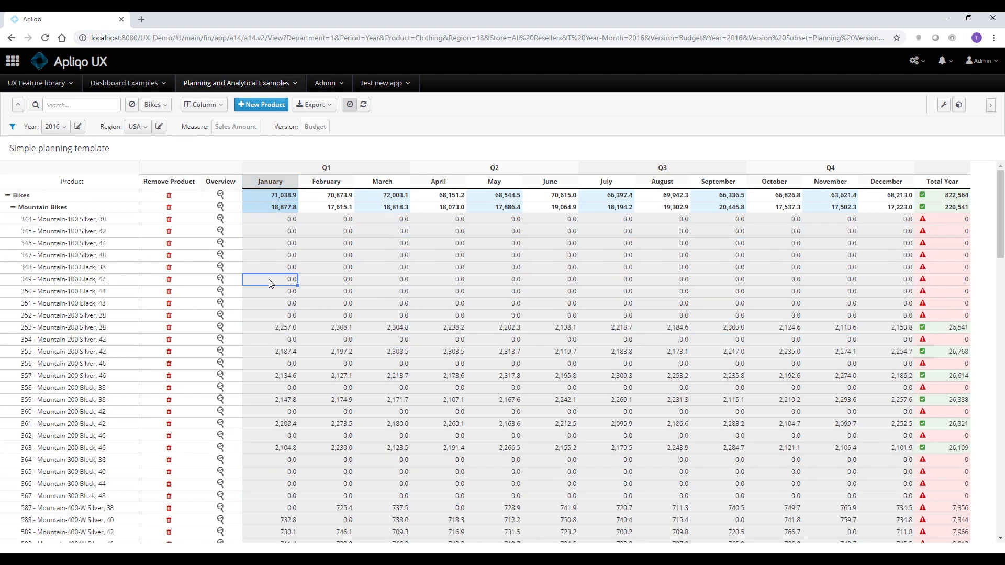
scroll(down, 3)
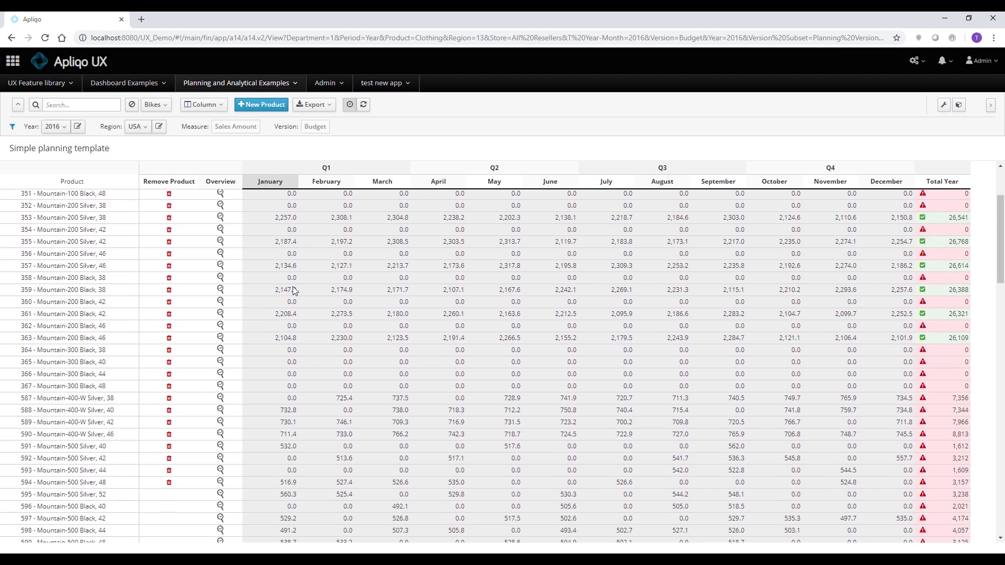
scroll(down, 3)
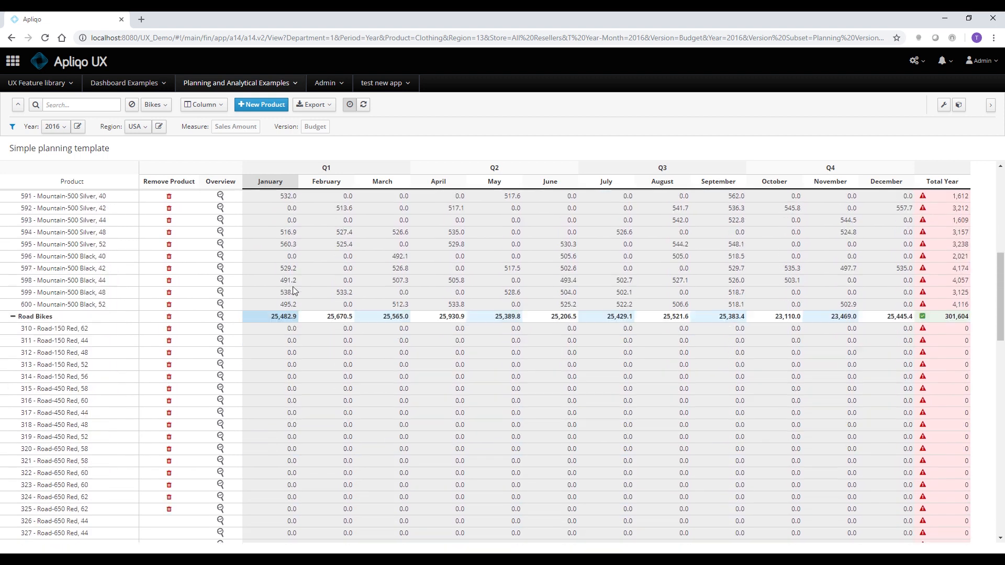
scroll(down, 3)
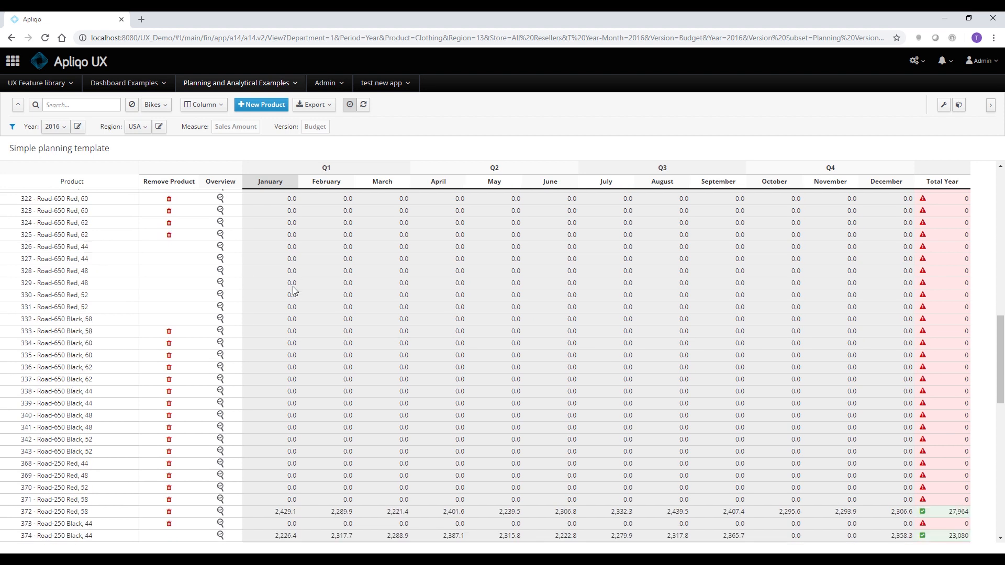
scroll(down, 3)
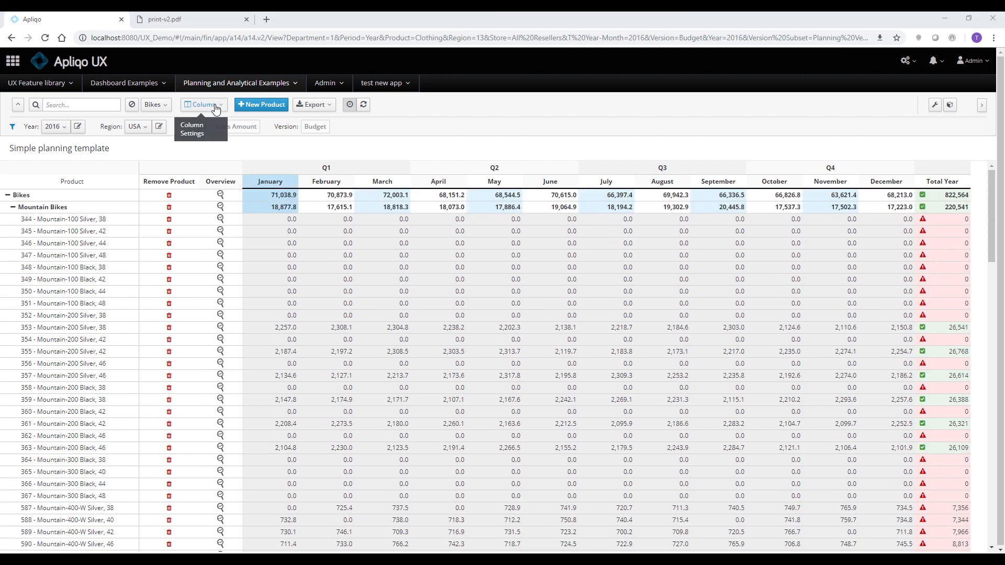
In Column settings, clear the Q2 and Q3 months, keeping Q1, Q4 and Total Year.
click(203, 105)
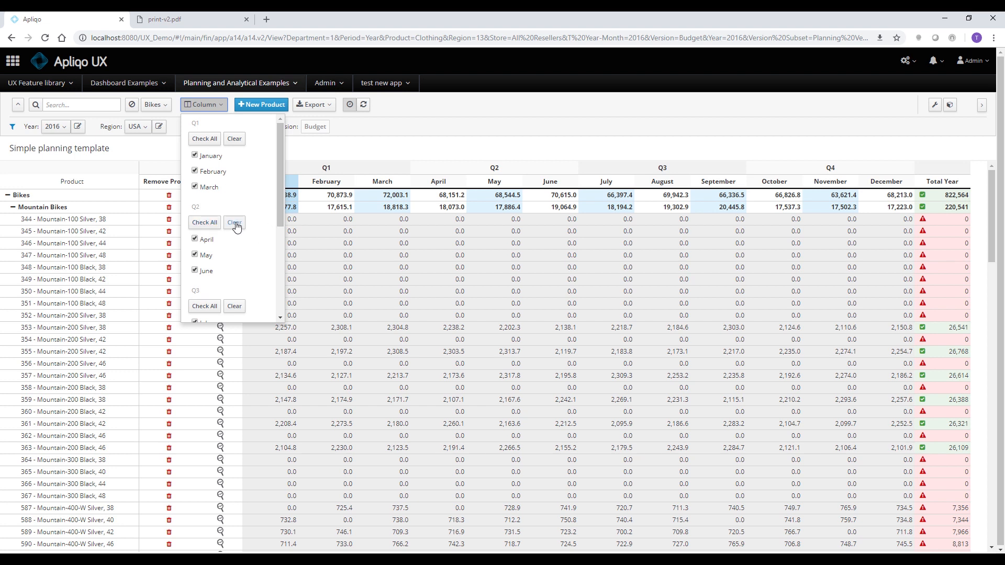
click(234, 222)
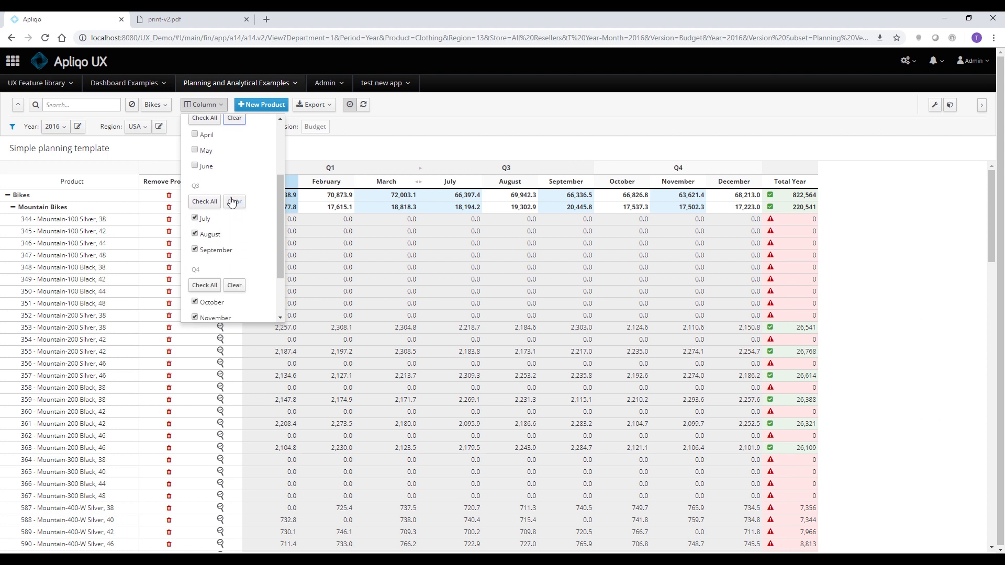
click(233, 201)
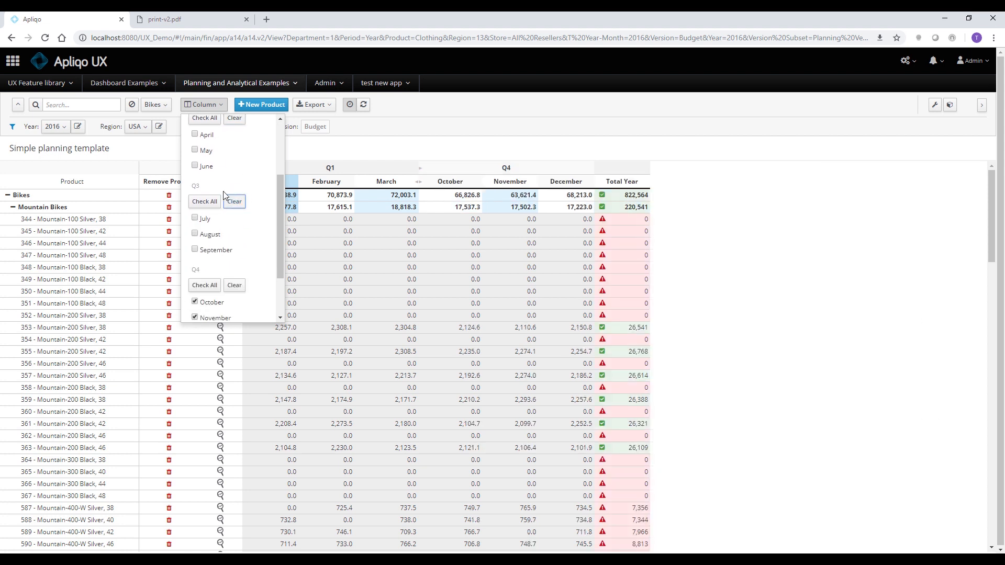
scroll(up, 3)
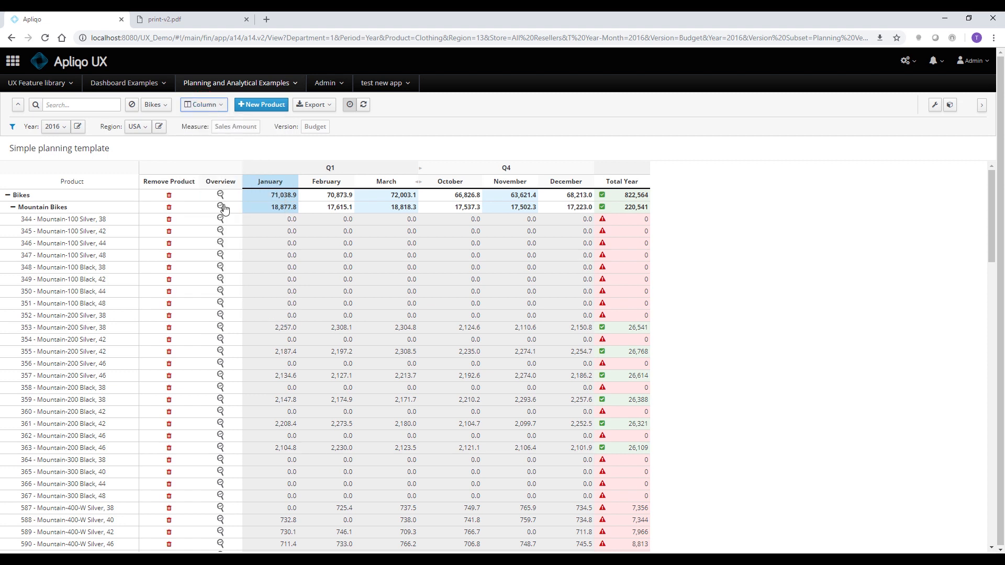
mouse_move(274, 208)
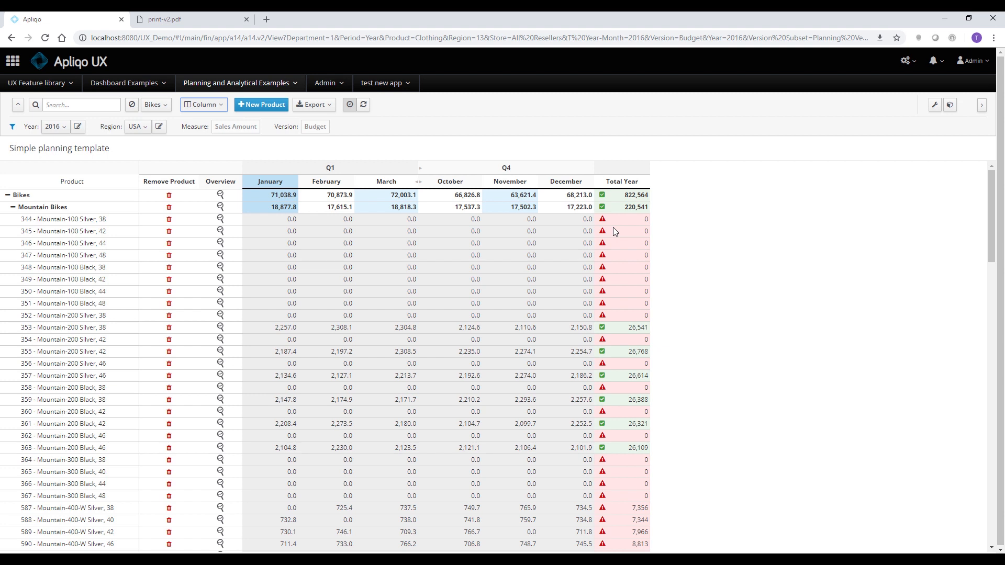
mouse_move(410, 187)
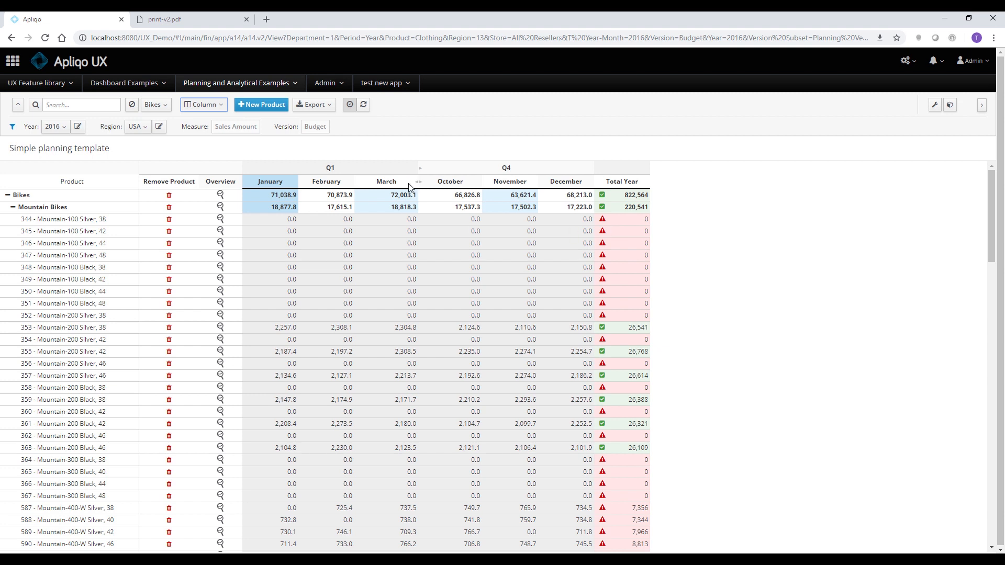
mouse_move(421, 200)
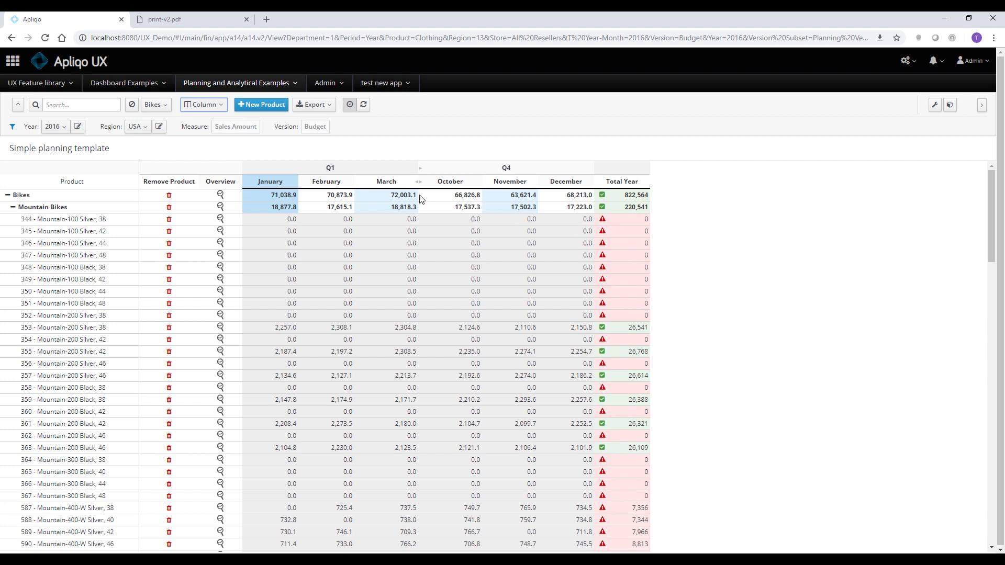
mouse_move(430, 180)
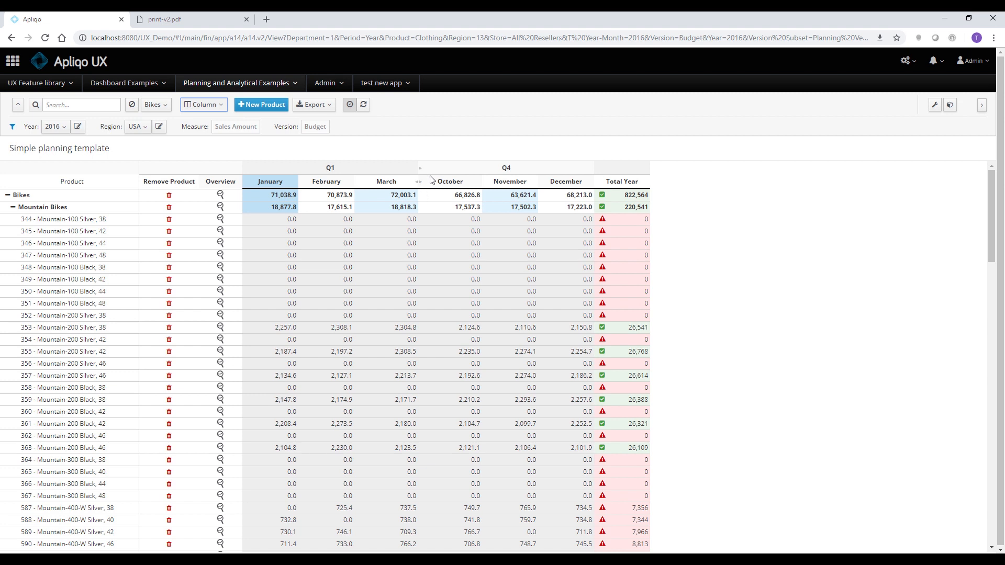
click(203, 103)
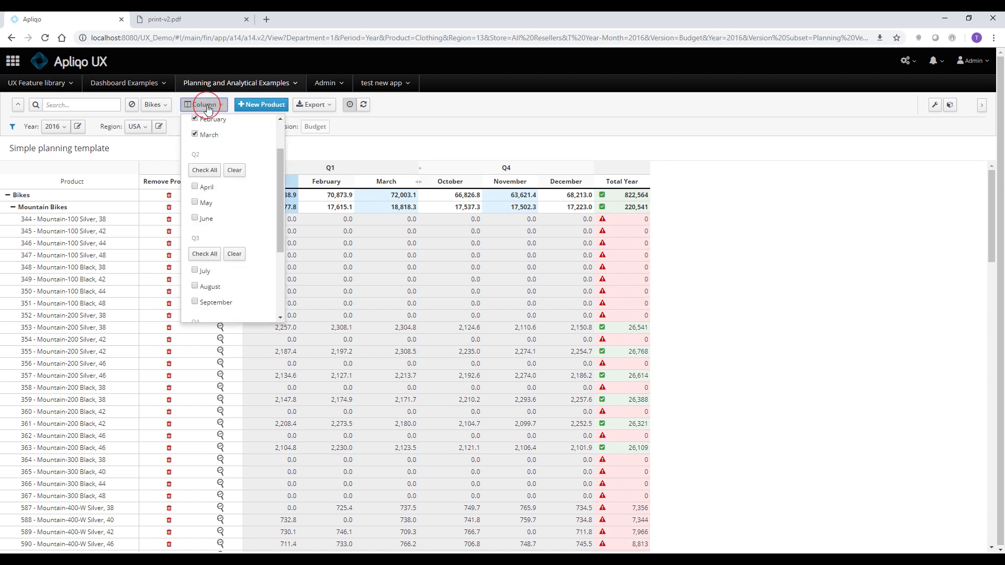
click(204, 169)
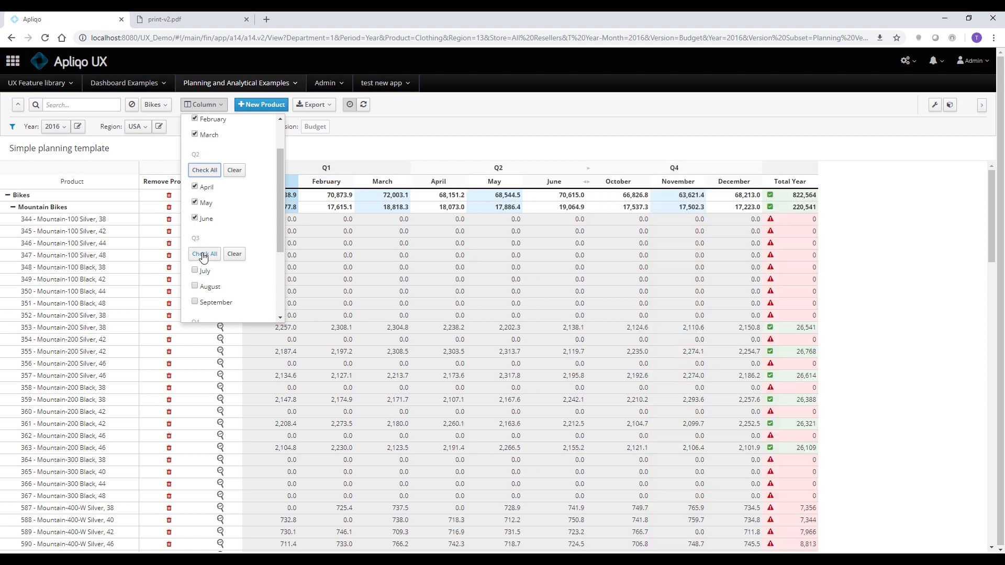
click(203, 254)
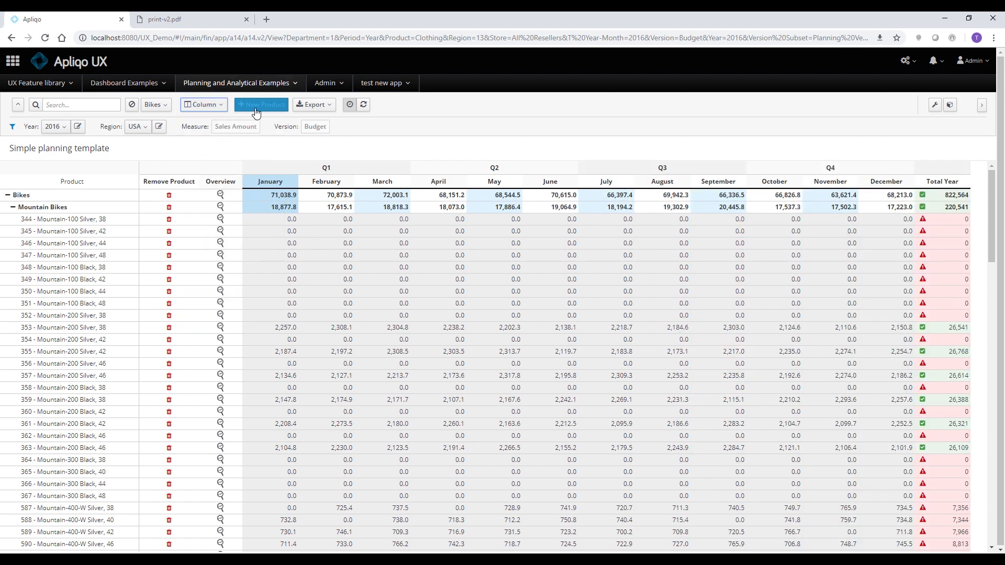
mouse_move(239, 139)
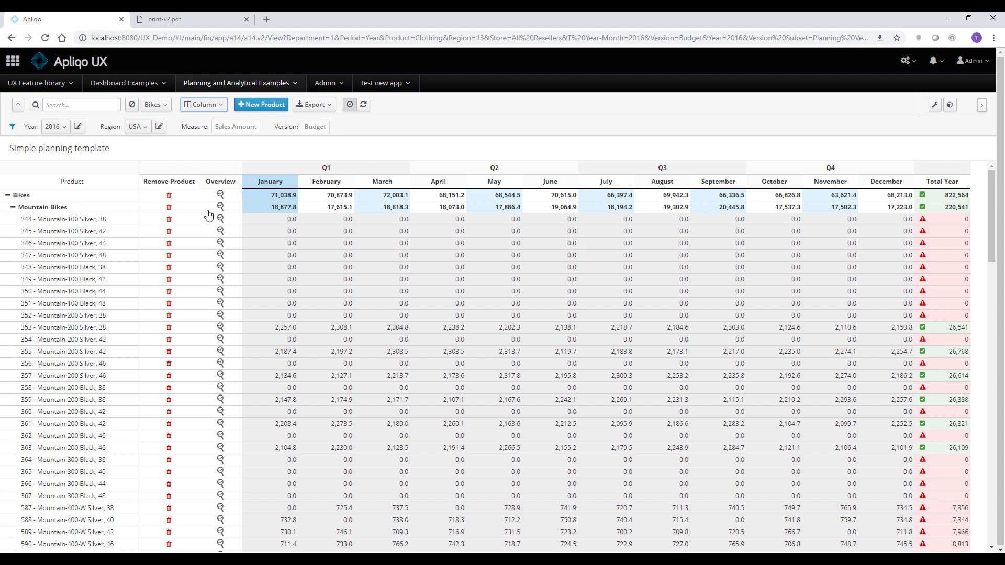
mouse_move(224, 211)
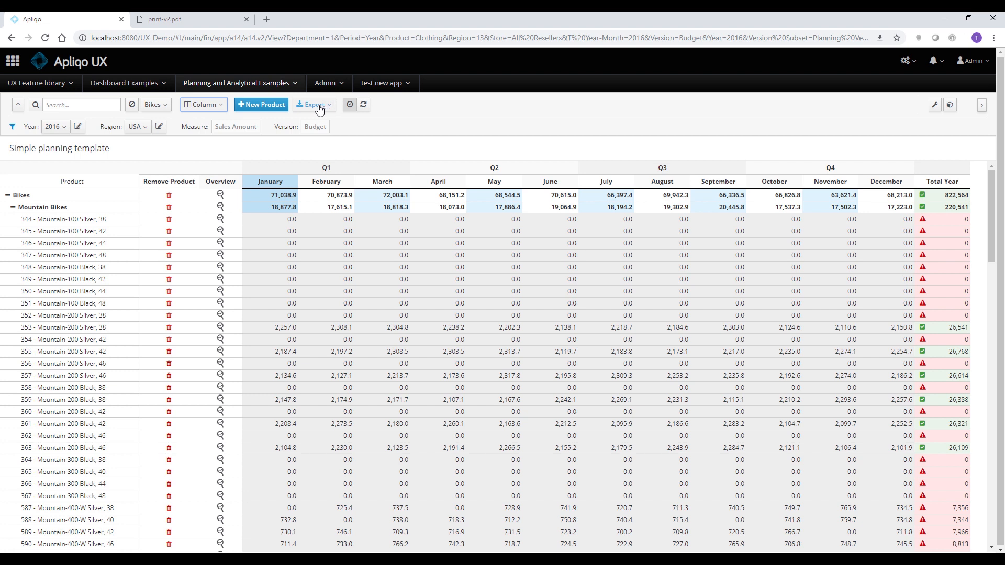
Export the Bikes planning grid to Excel With Filter Values.
click(314, 104)
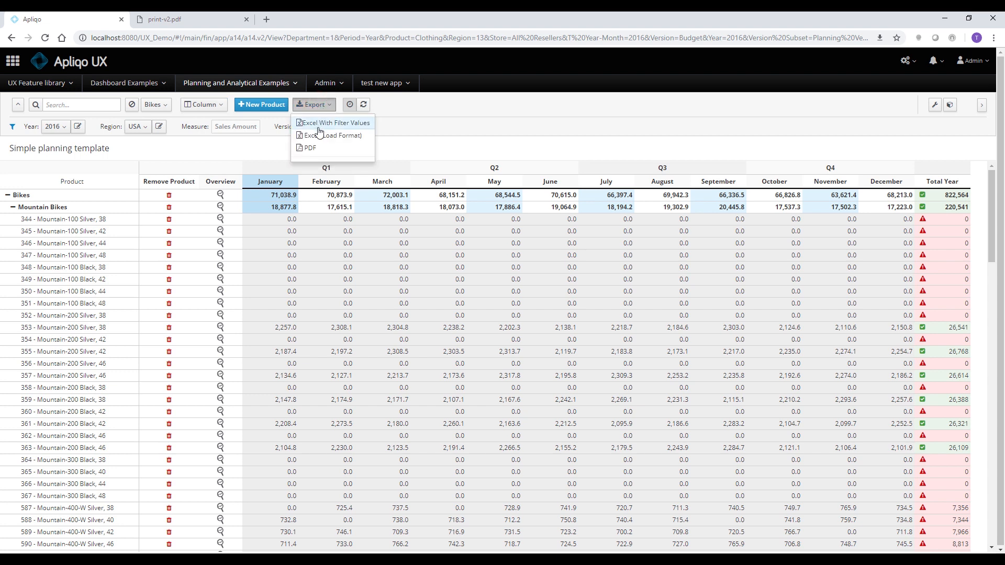
mouse_move(346, 126)
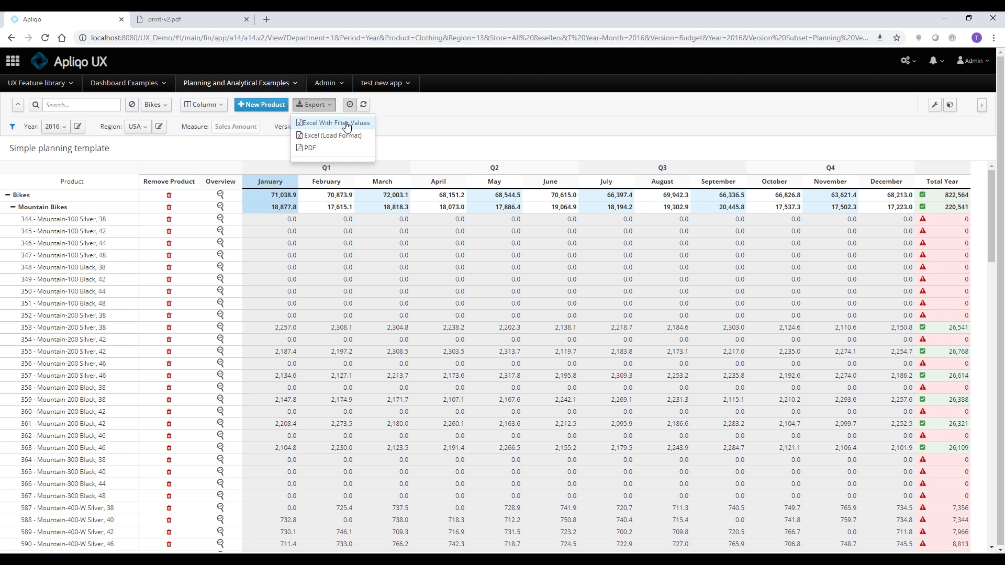
mouse_move(309, 138)
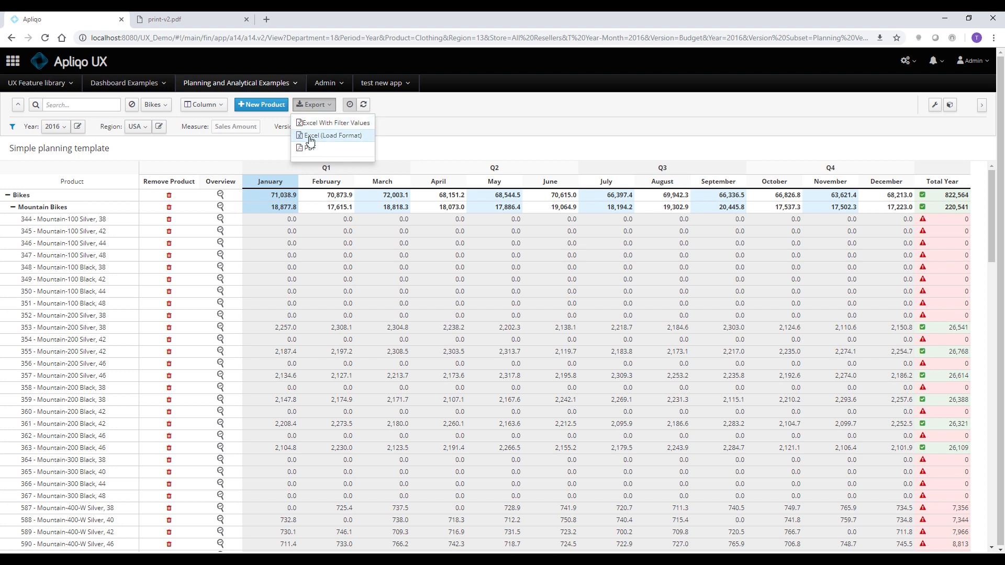
mouse_move(338, 138)
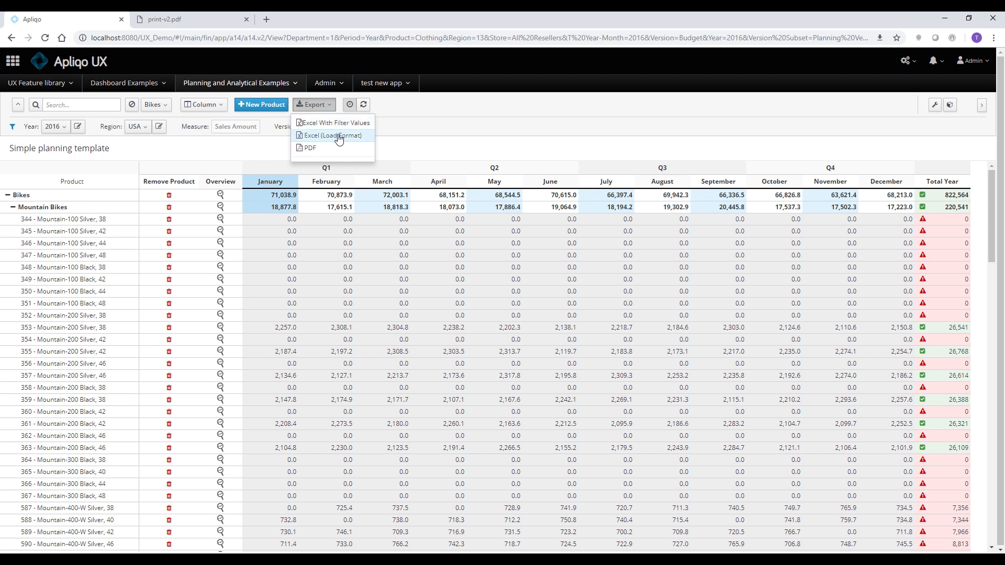
click(332, 135)
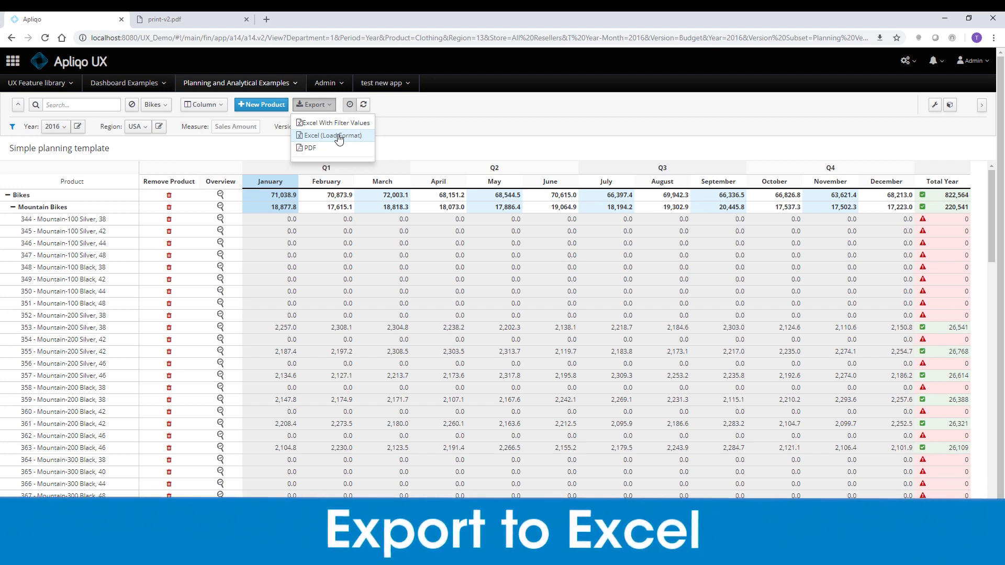
mouse_move(322, 149)
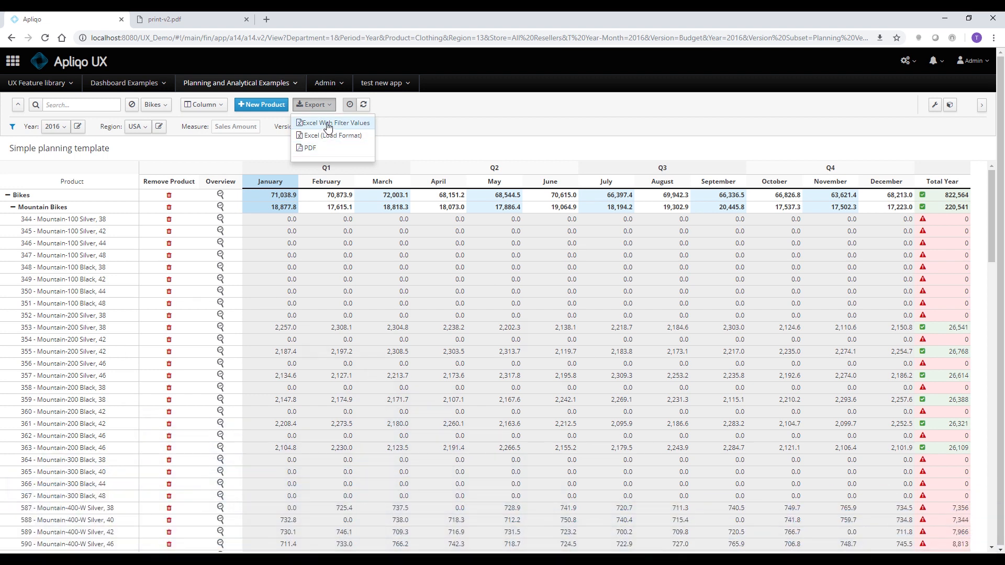
click(333, 122)
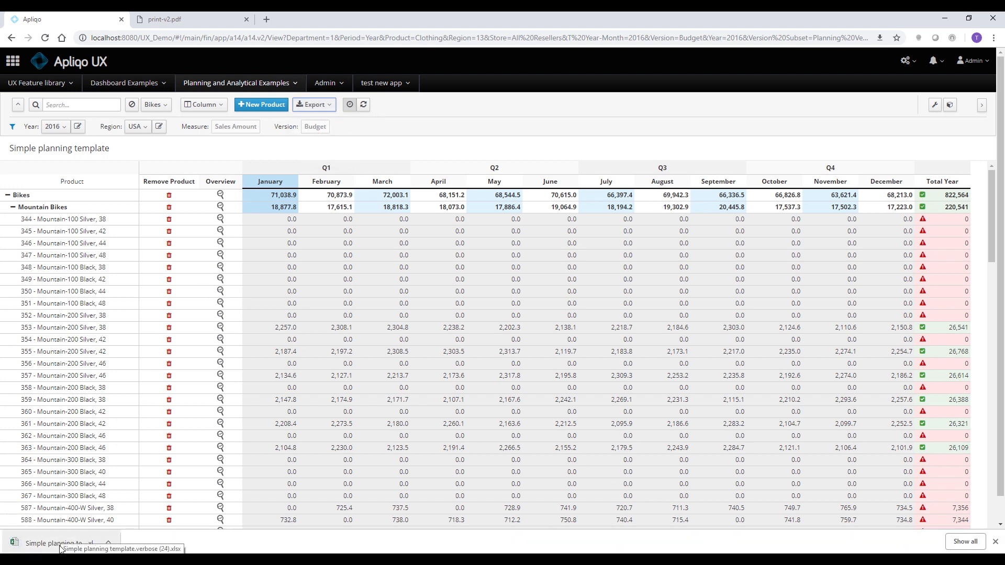
Open the downloaded workbook and review the January column and exported filter settings.
click(58, 543)
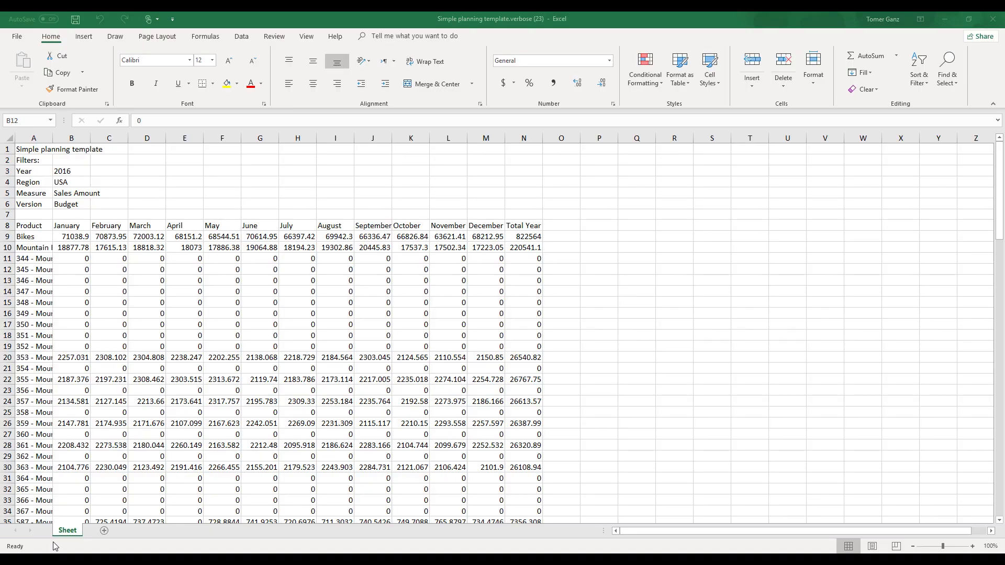
click(71, 269)
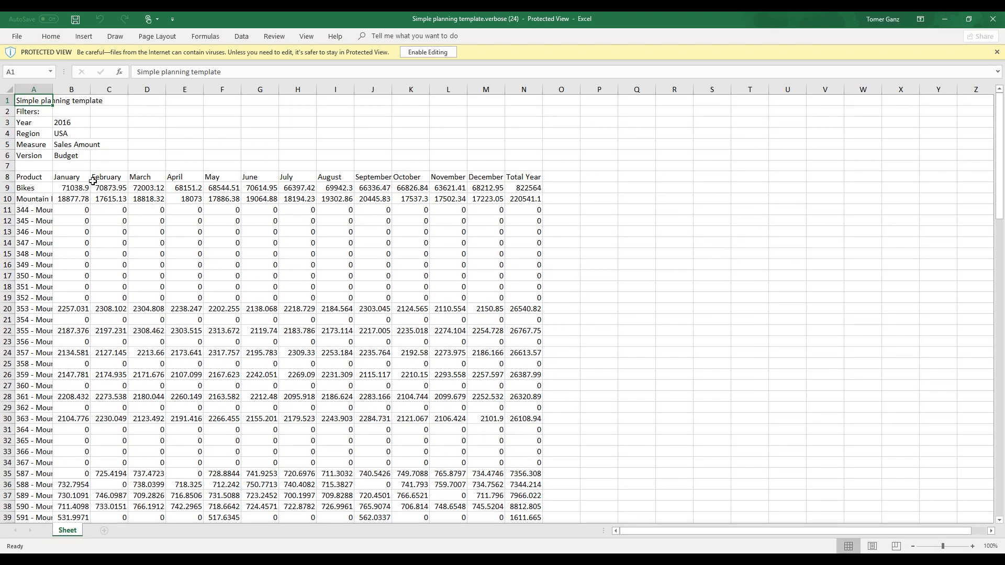
click(71, 176)
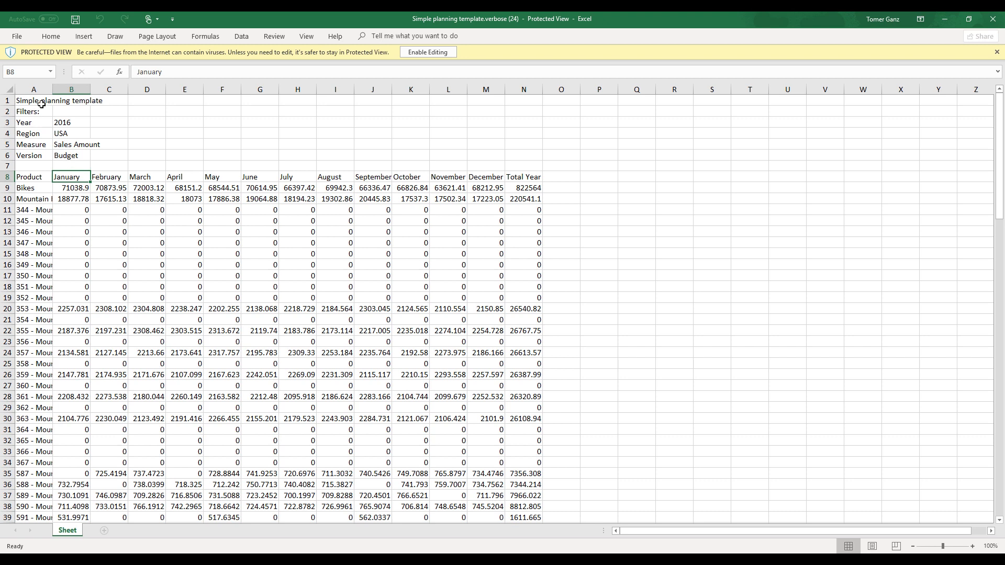
drag(34, 100, 109, 154)
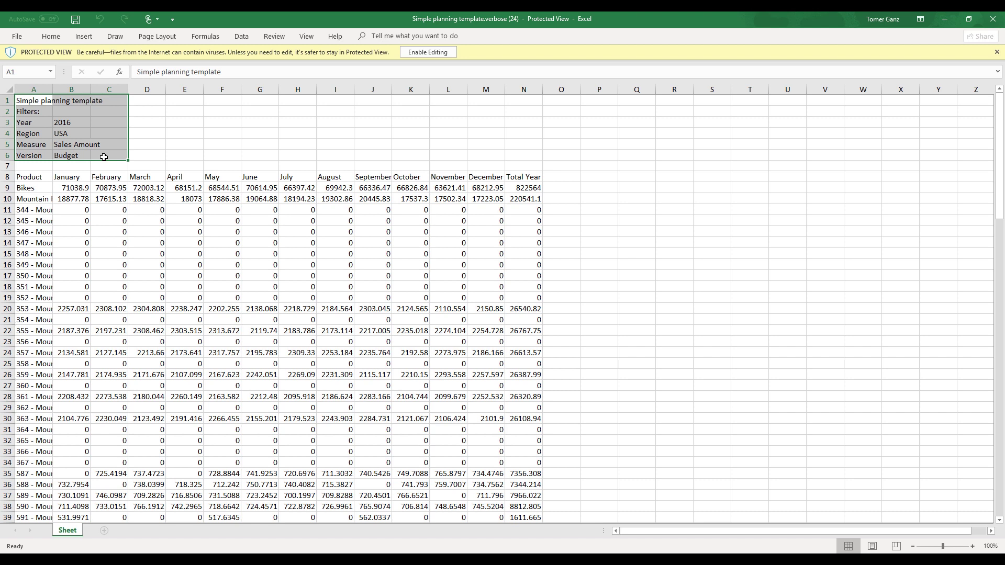
Enable editing in the exported workbook and begin entering 100 for product 344.
click(71, 210)
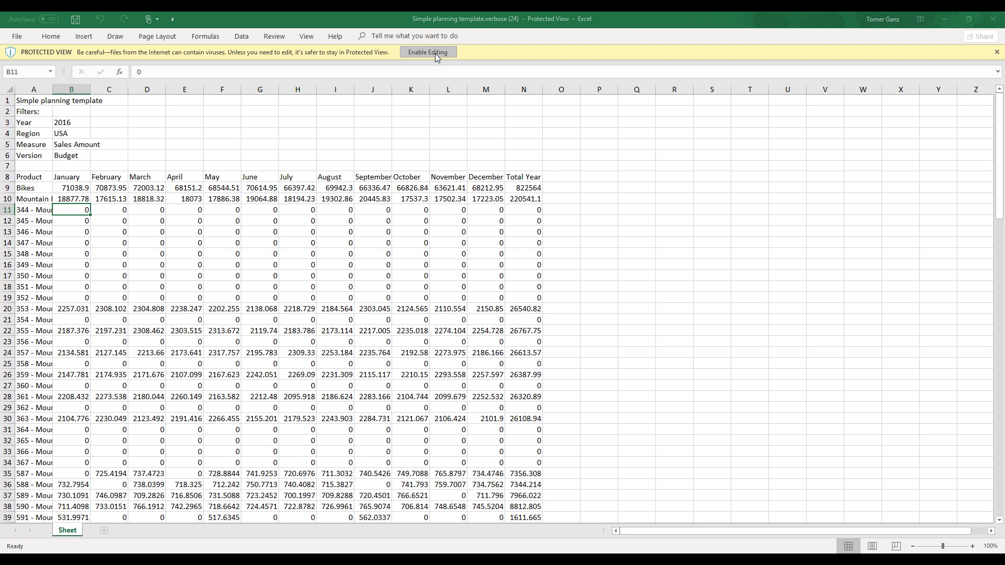
click(428, 52)
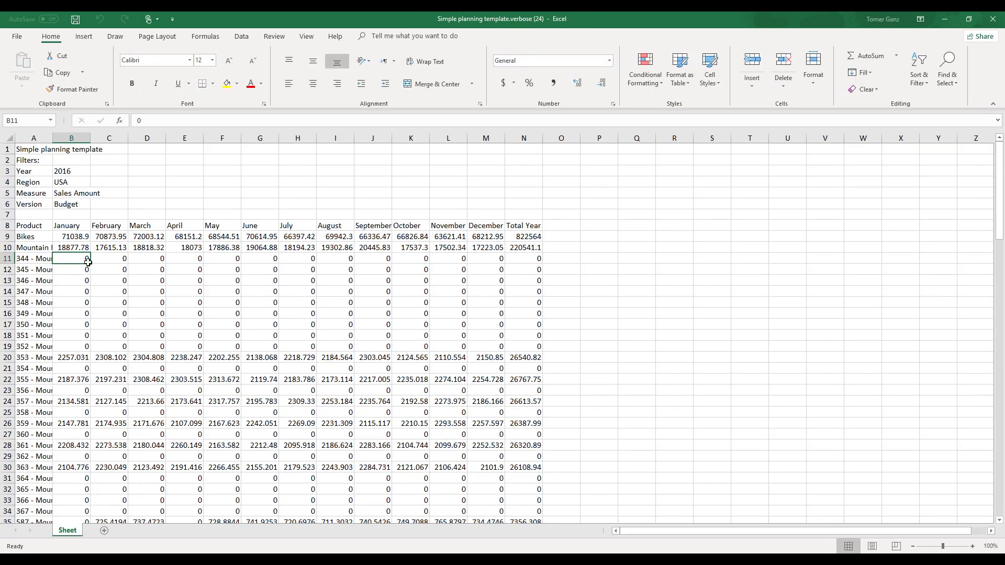
text(100)
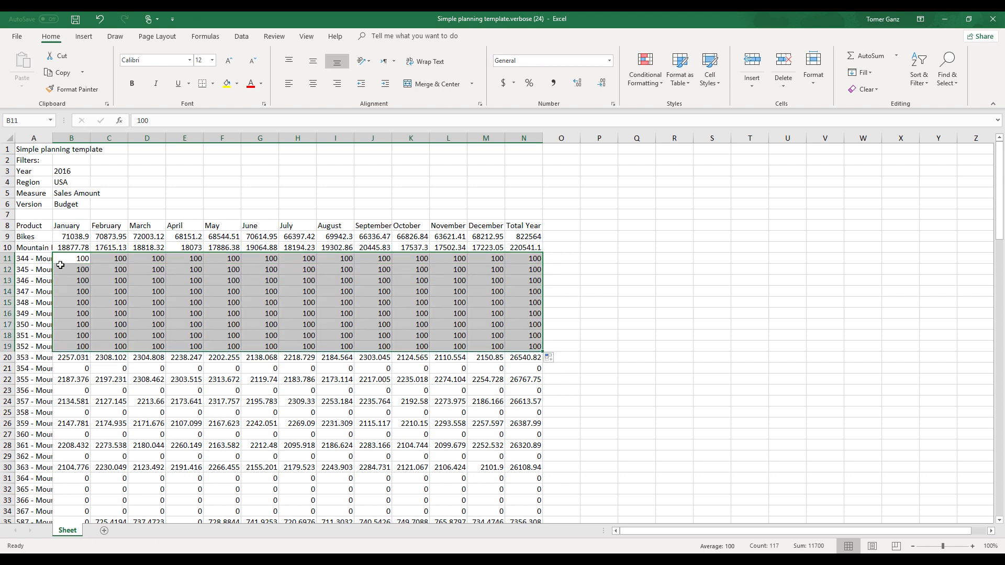
Copy the monthly figures from the Bikes row onward and switch back to Apliqo UX.
click(71, 237)
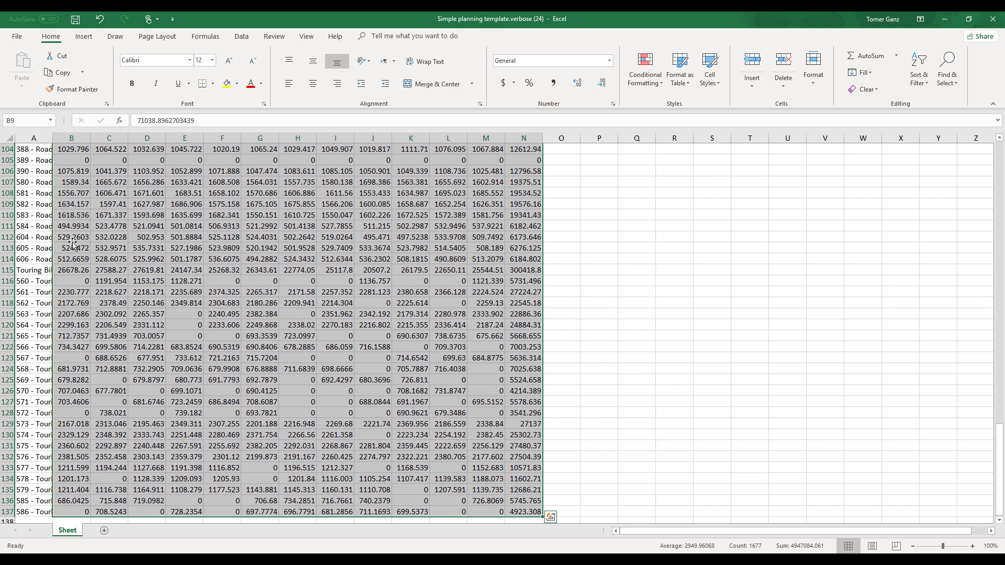
key(ctrl+c)
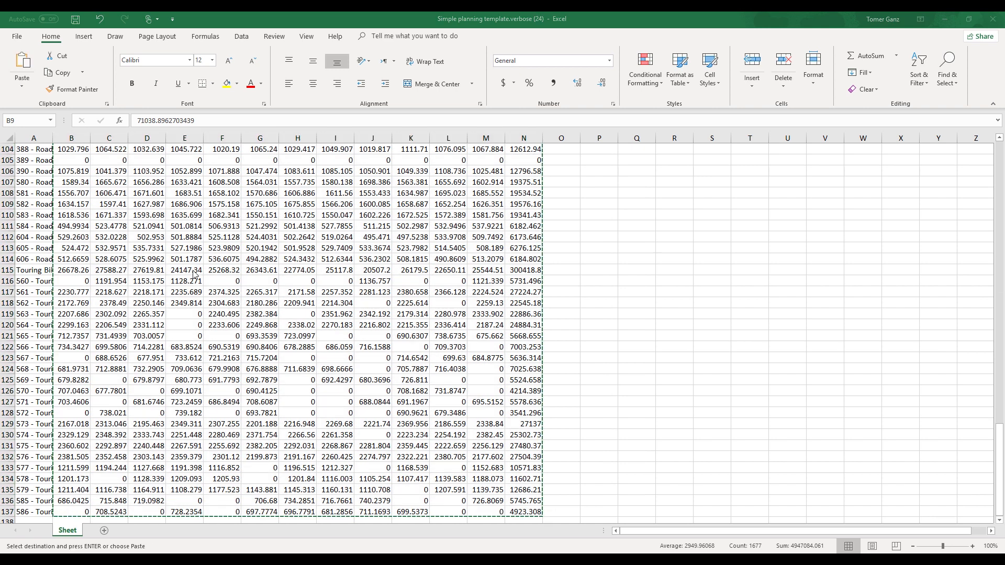
key(alt+tab)
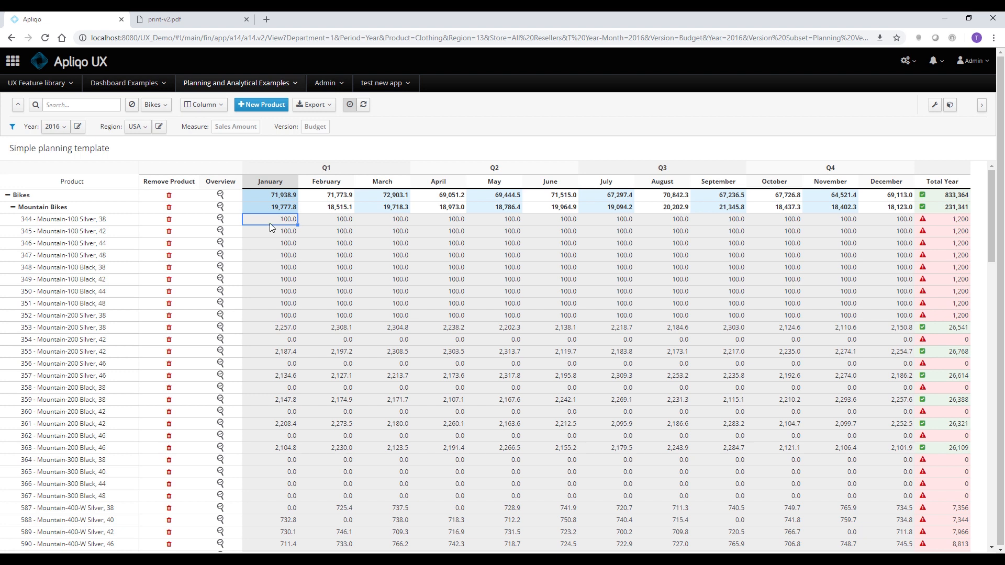
mouse_move(758, 280)
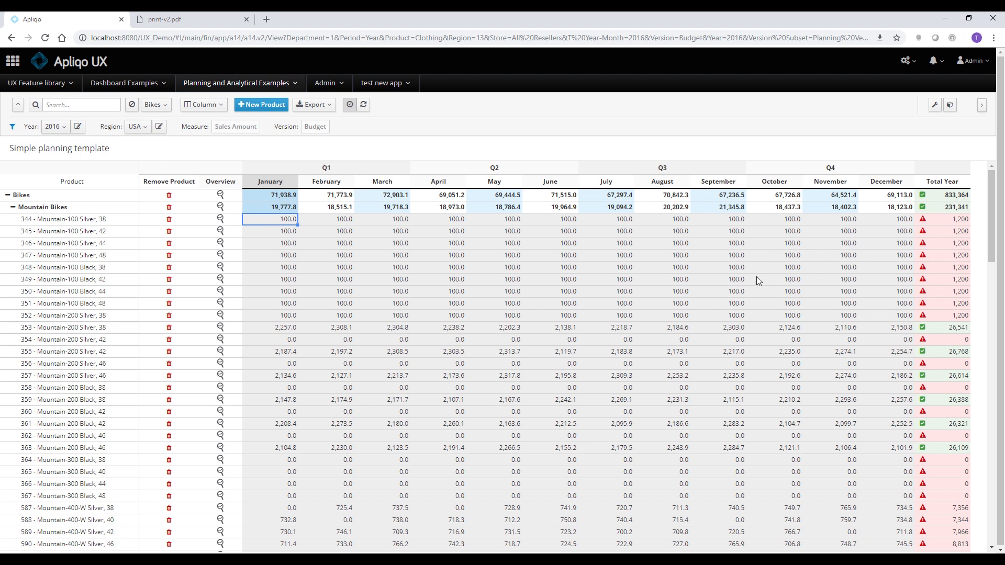
mouse_move(913, 247)
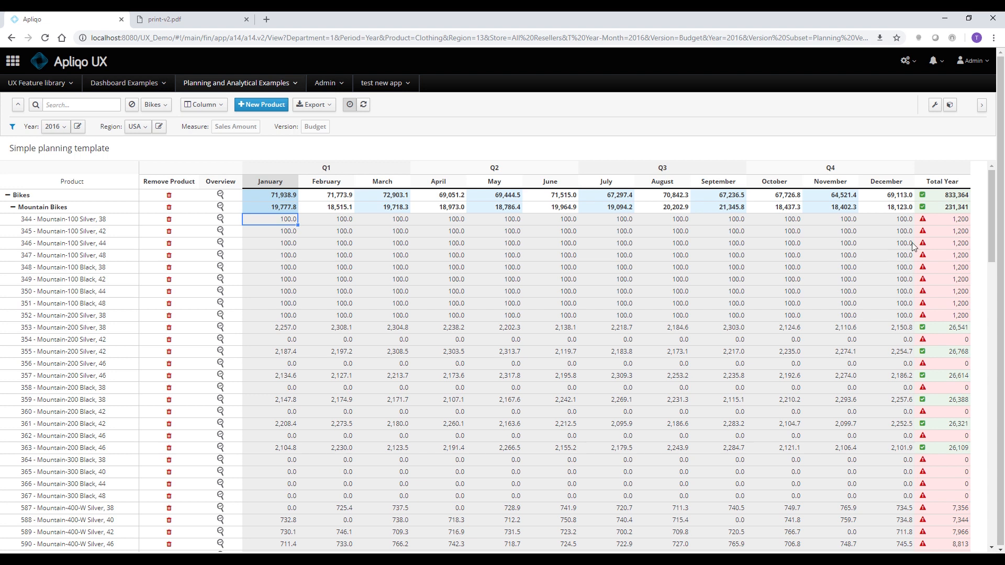
mouse_move(644, 395)
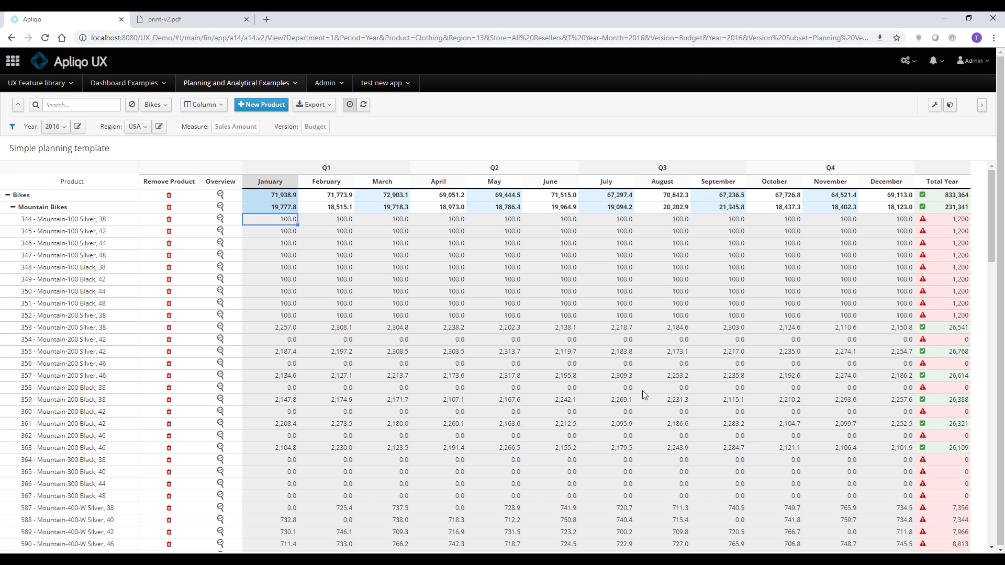
mouse_move(269, 208)
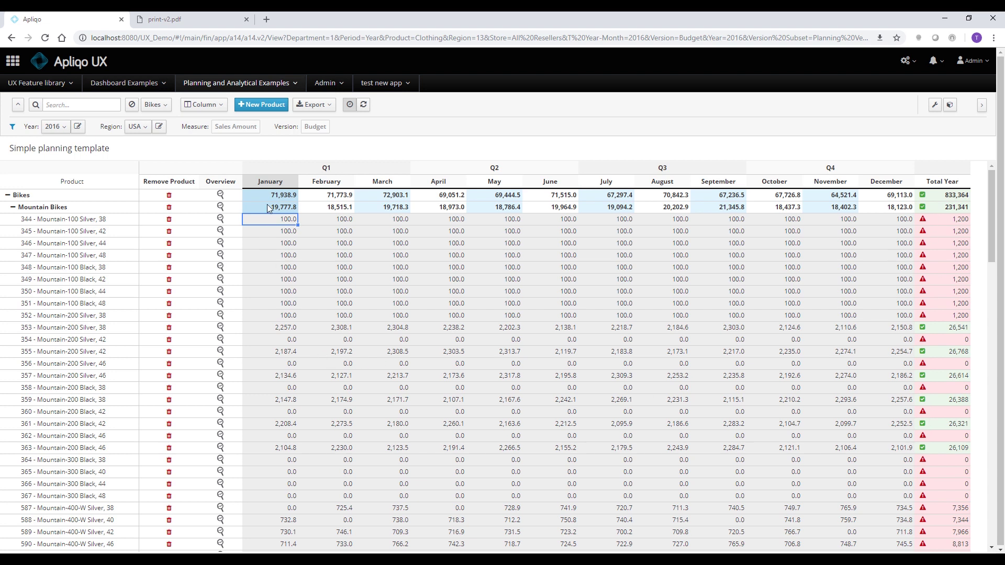
mouse_move(894, 270)
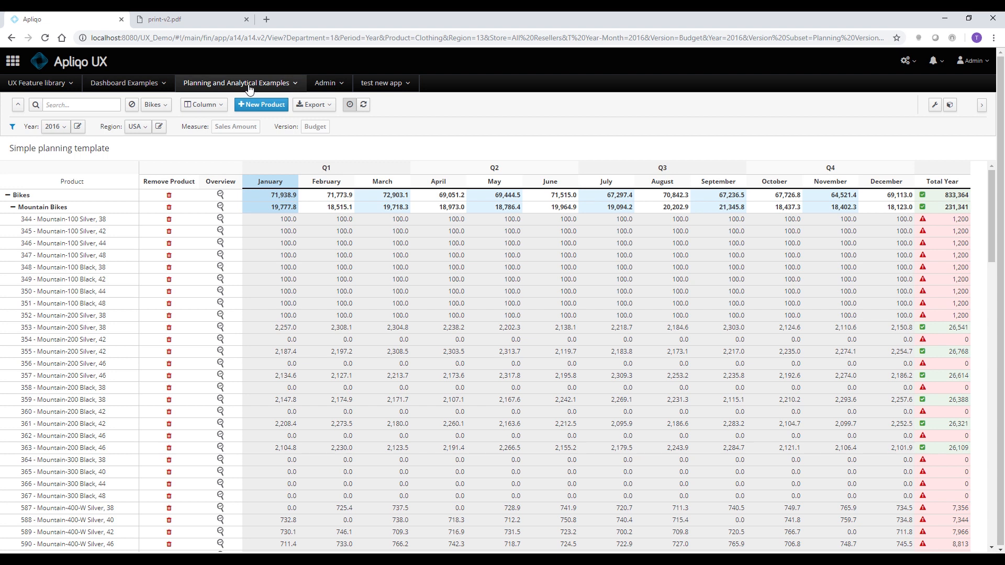
click(236, 83)
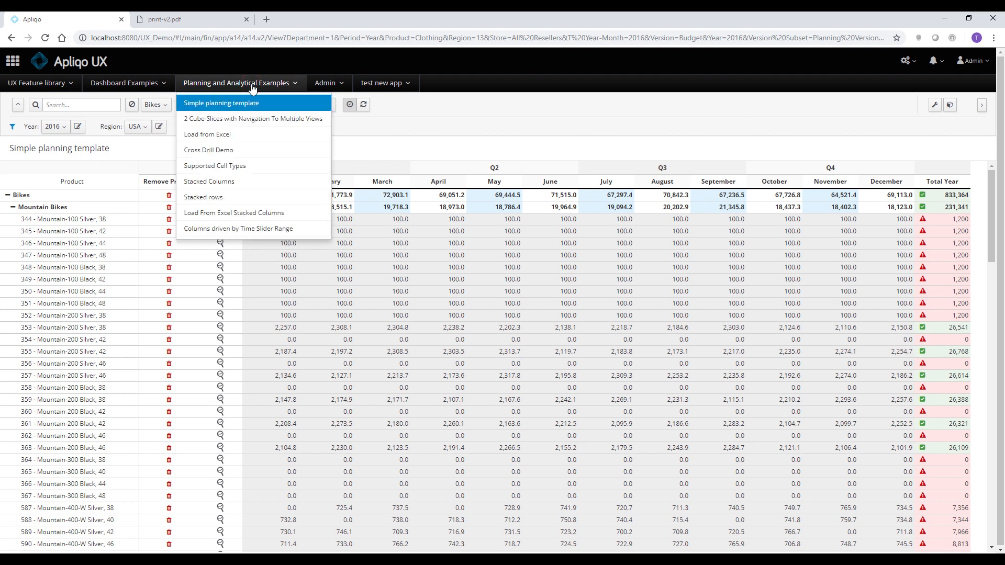
mouse_move(234, 92)
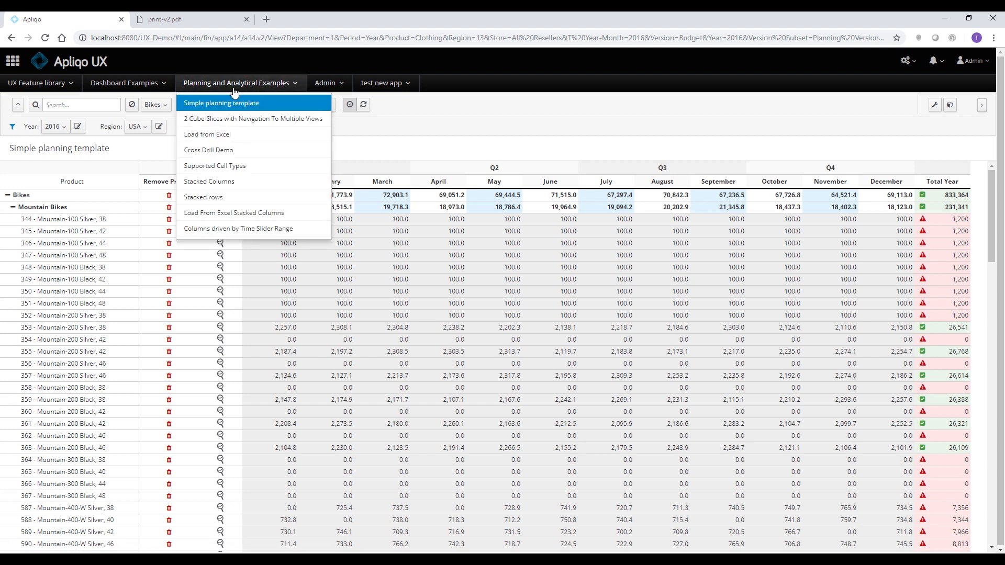
click(220, 102)
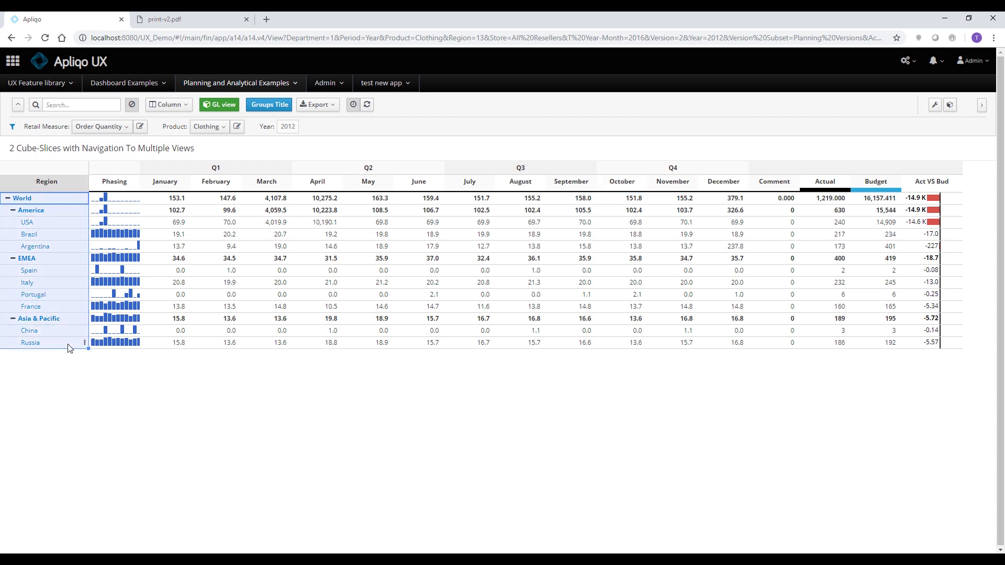
mouse_move(282, 223)
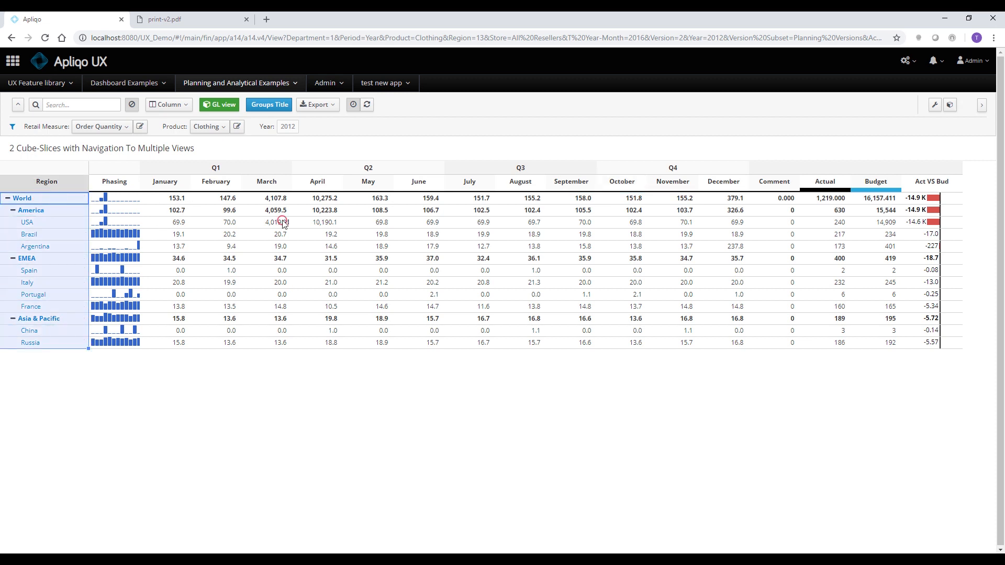
click(266, 222)
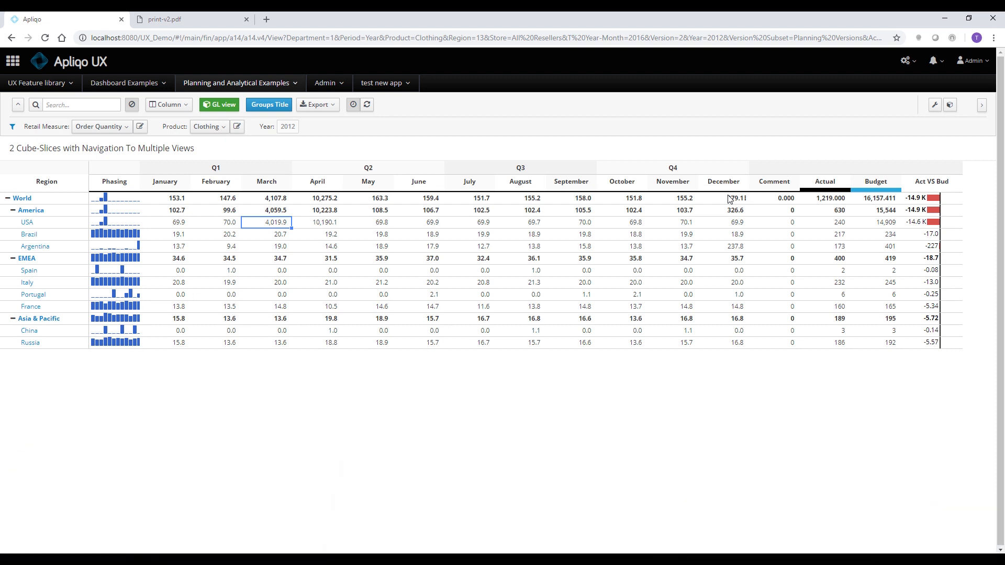
click(723, 197)
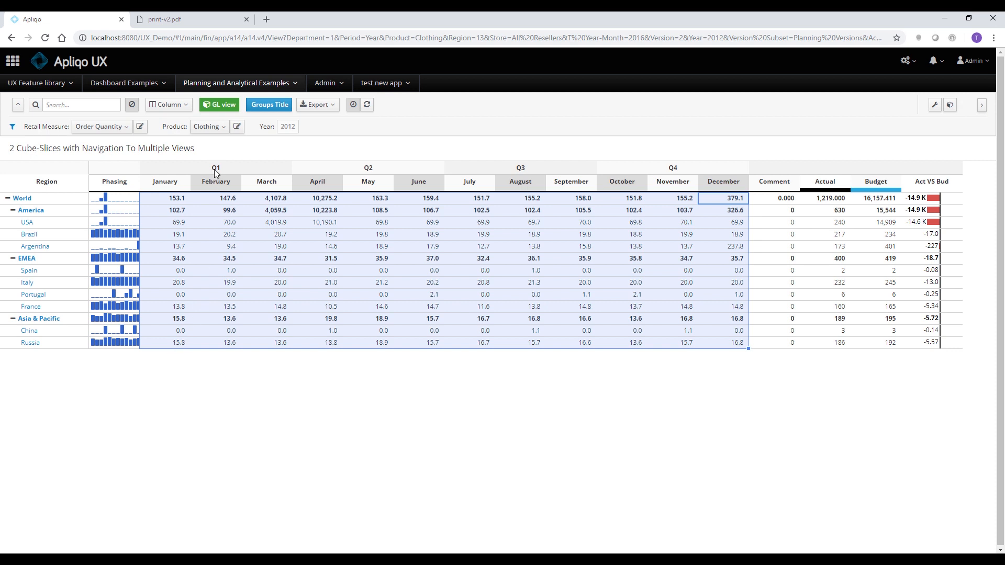
mouse_move(622, 168)
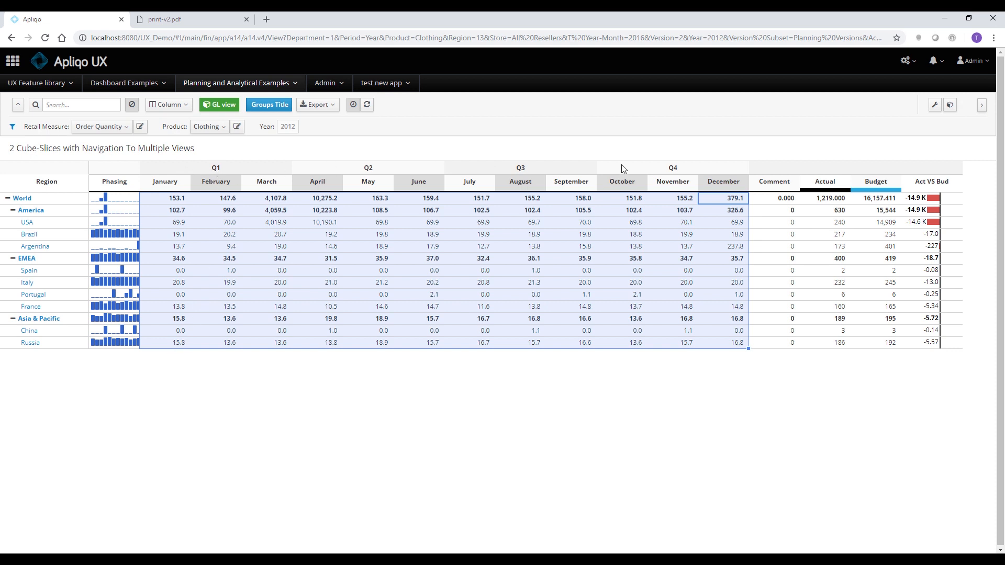
mouse_move(785, 205)
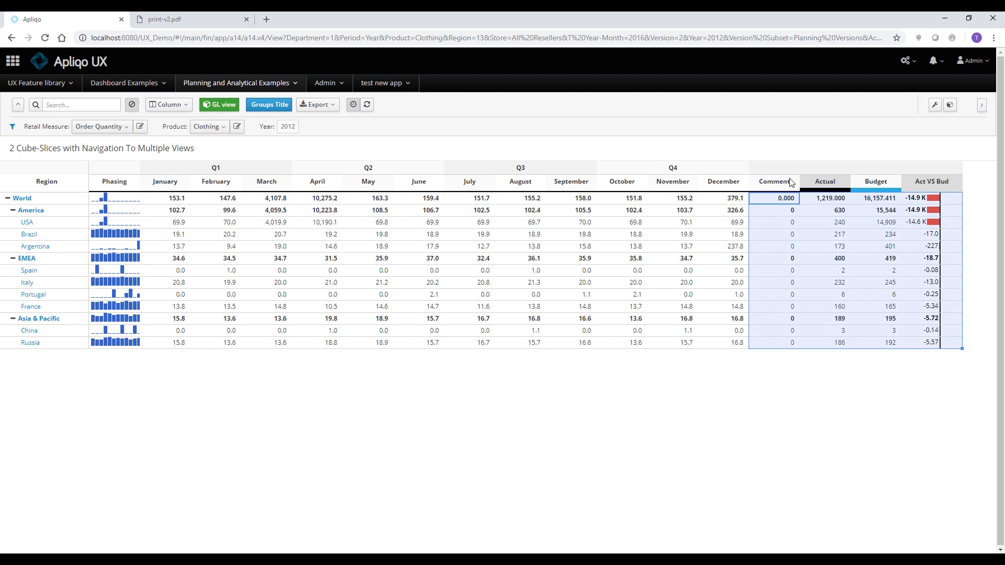
mouse_move(950, 104)
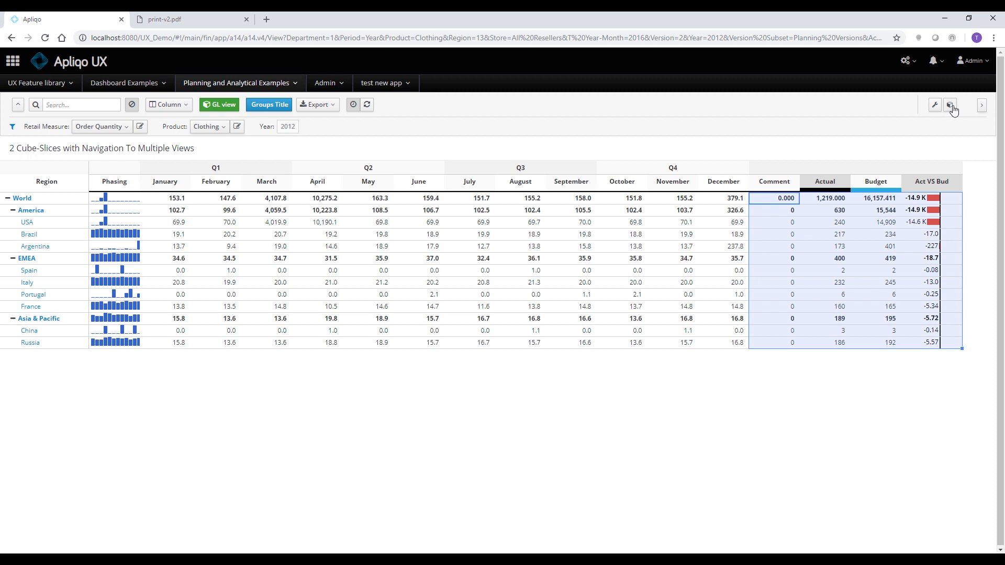
Open this view's settings and display the Version Compare sub-view configuration.
click(950, 105)
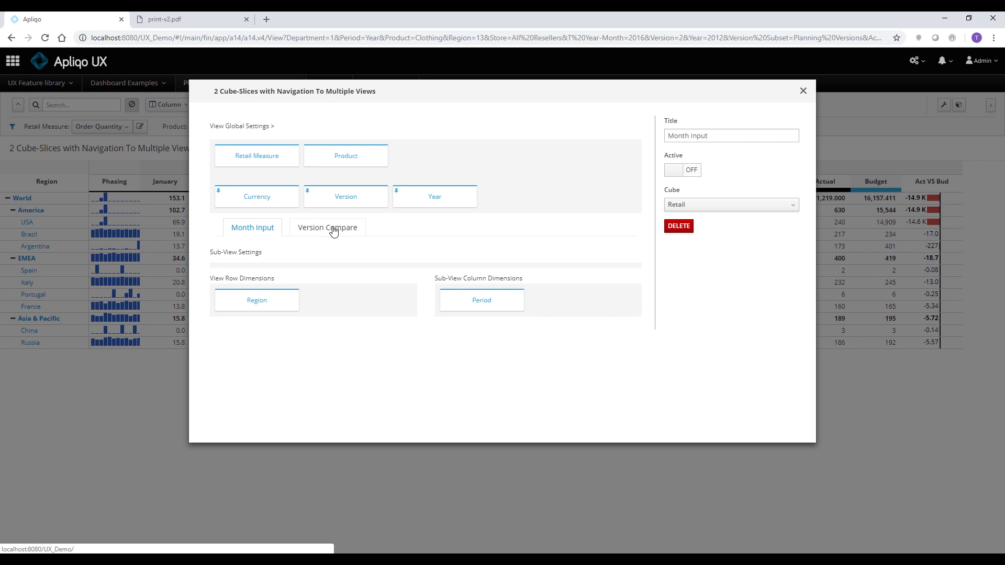
mouse_move(319, 229)
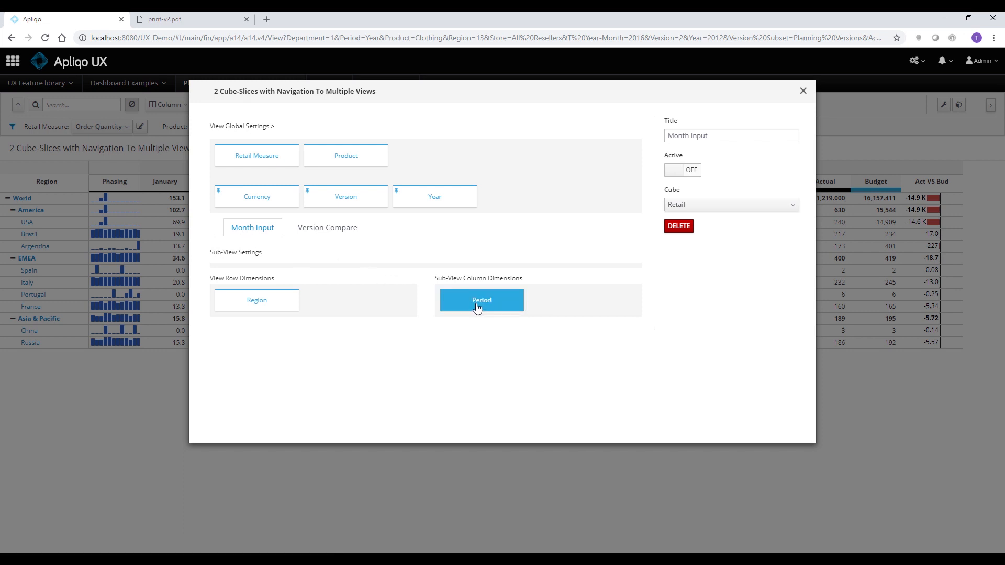
mouse_move(459, 300)
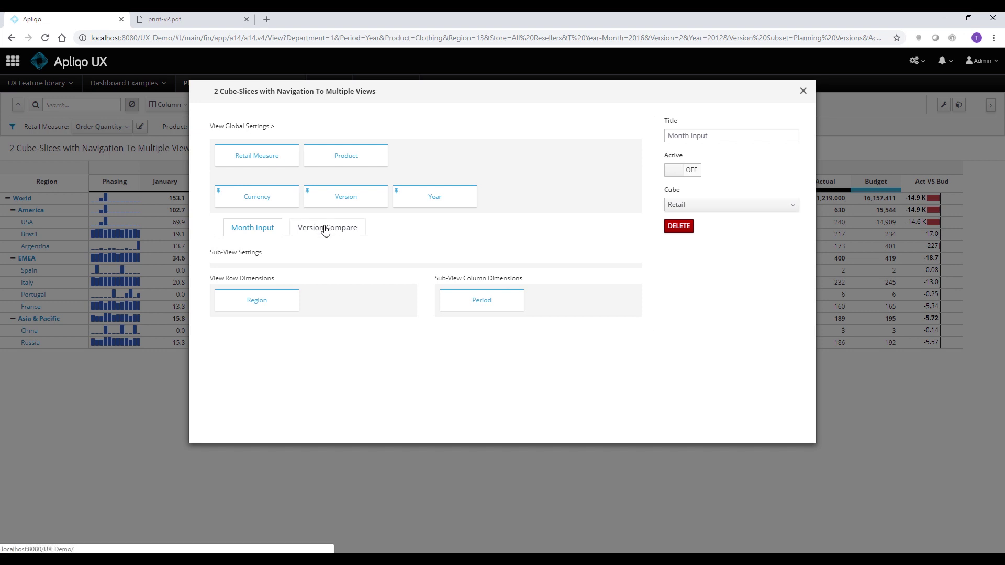
click(326, 226)
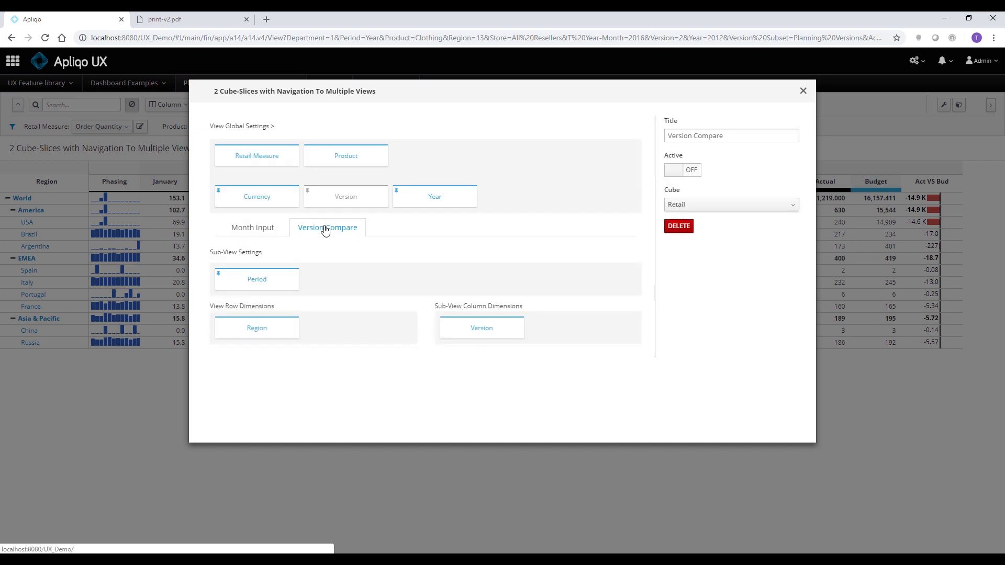
click(481, 327)
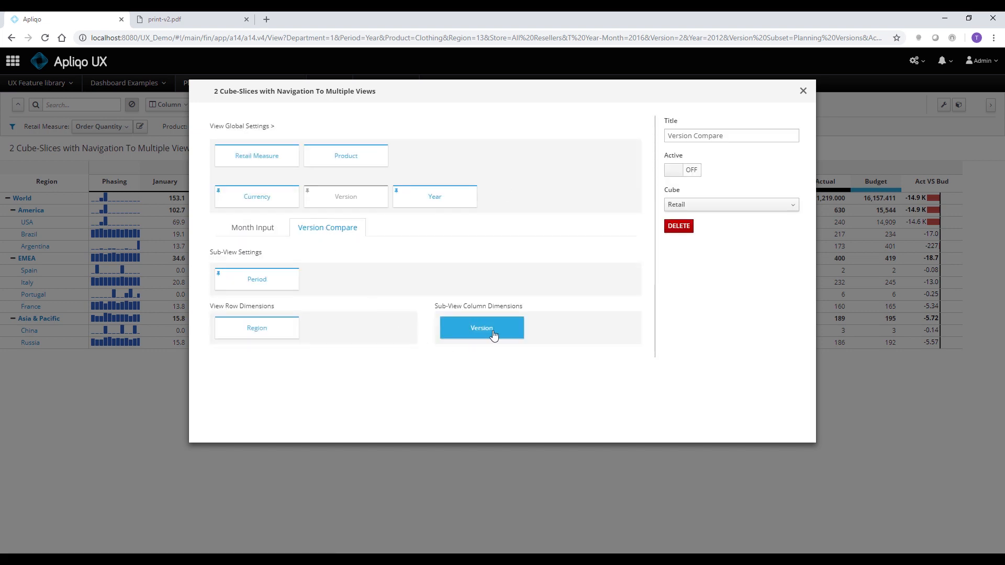
mouse_move(496, 335)
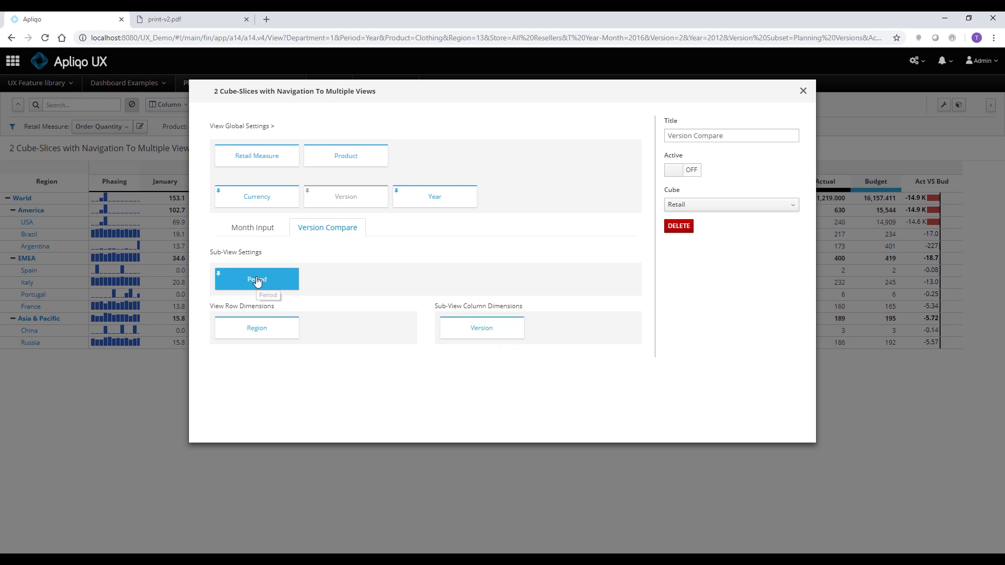
Reveal Period's fixed value Year, then close the view configuration.
click(256, 279)
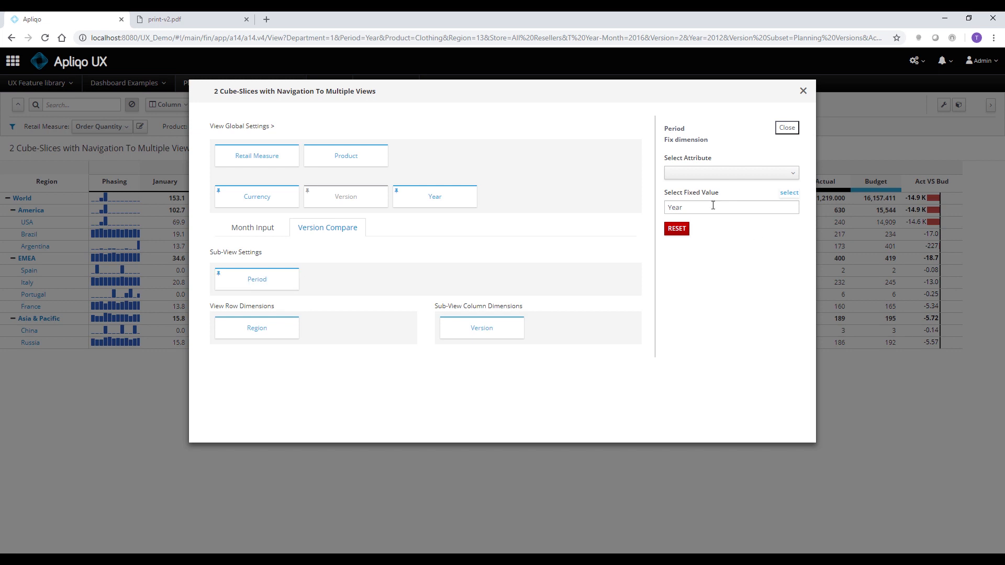
mouse_move(730, 172)
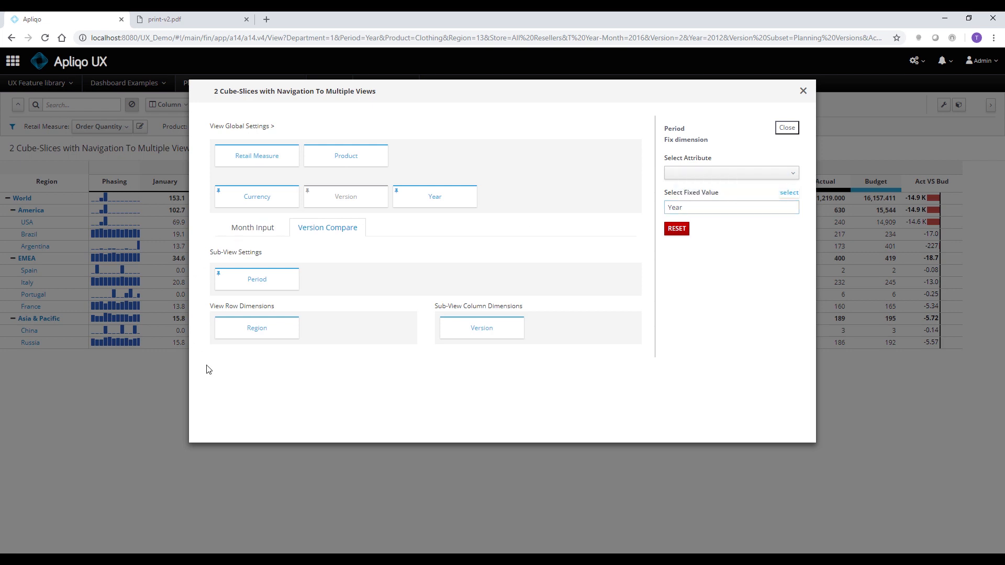
mouse_move(225, 316)
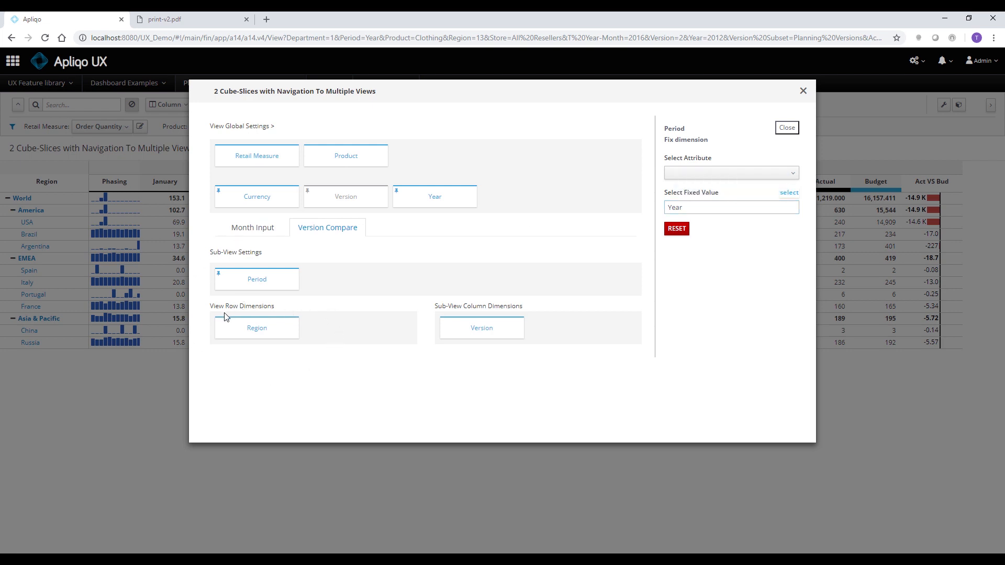
mouse_move(310, 320)
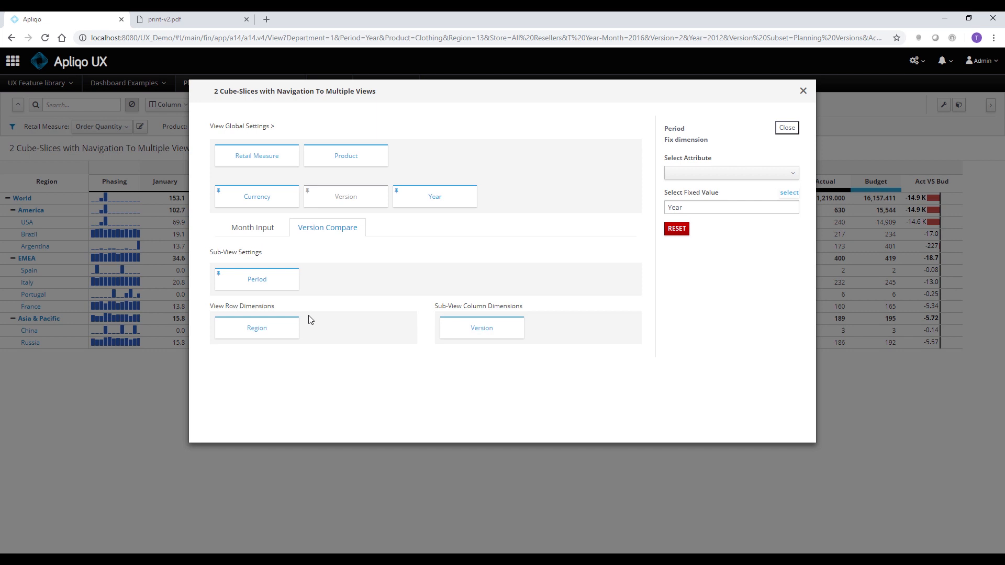
mouse_move(325, 300)
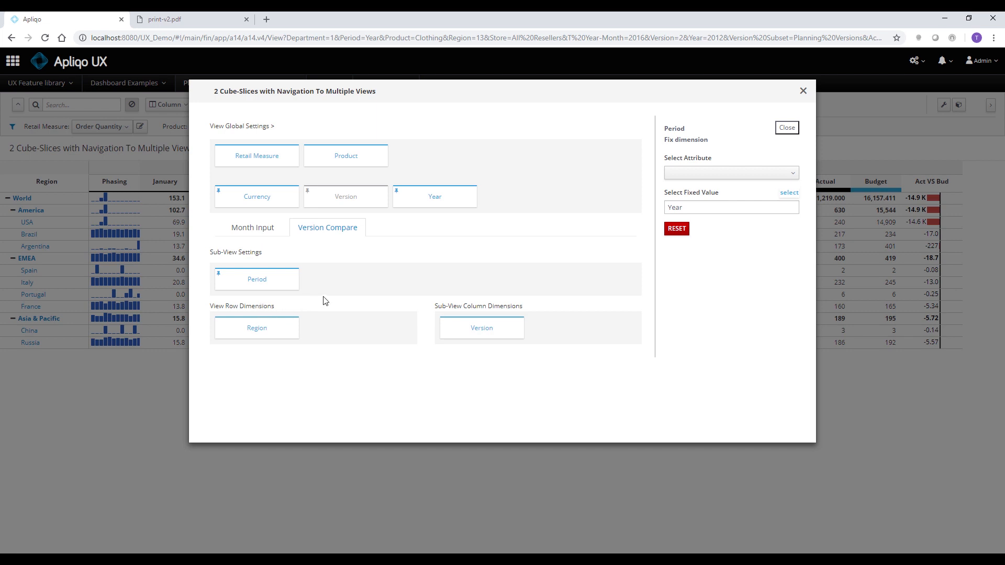
mouse_move(585, 274)
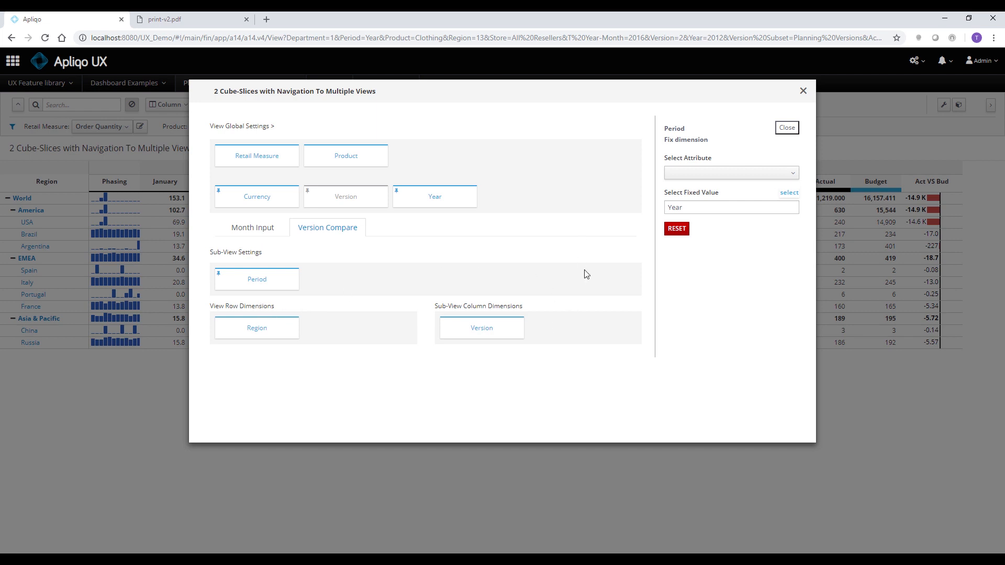
click(786, 127)
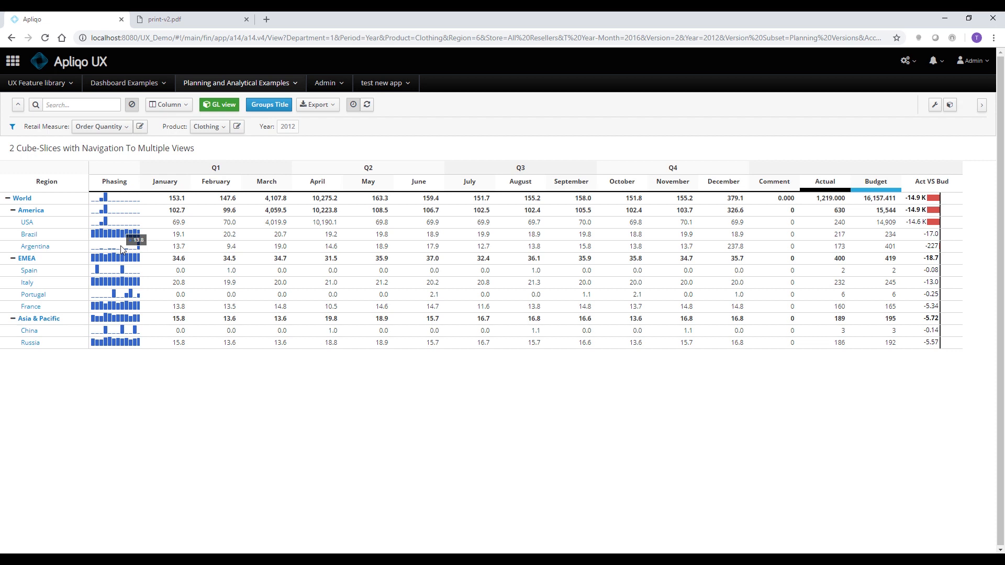
mouse_move(28, 234)
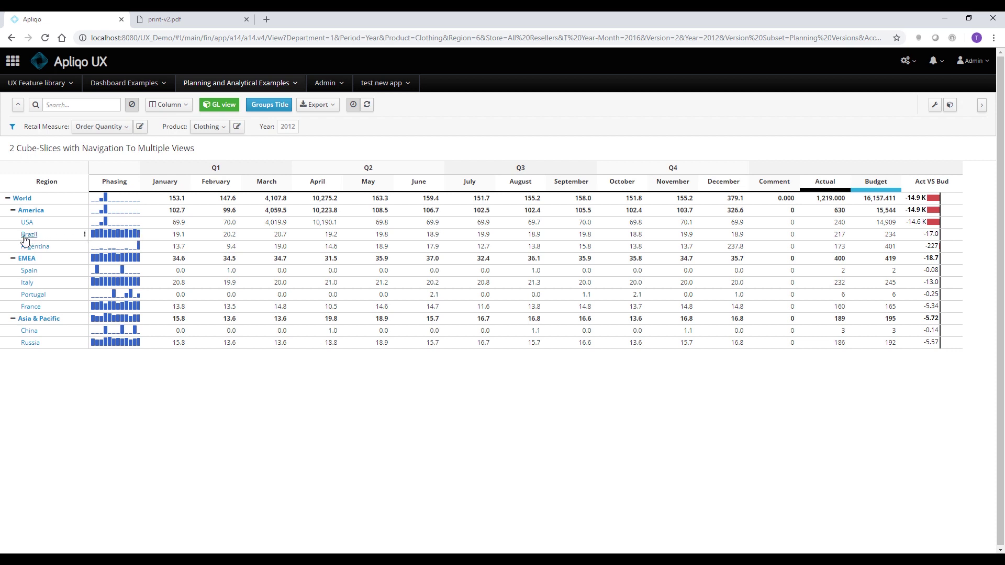
mouse_move(105, 263)
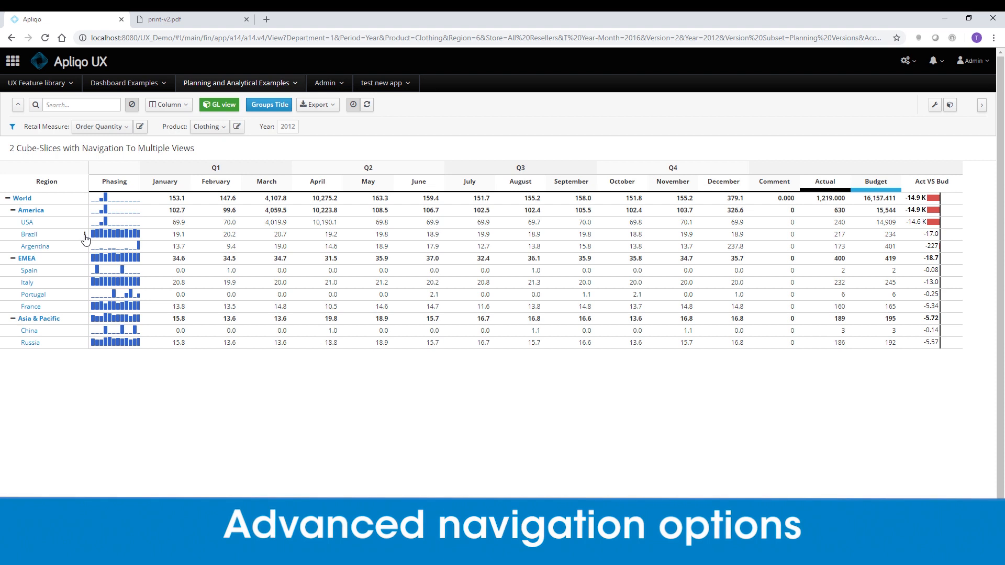
Open Brazil's row menu listing Navigate to targets such as Sales Dashboard.
click(86, 234)
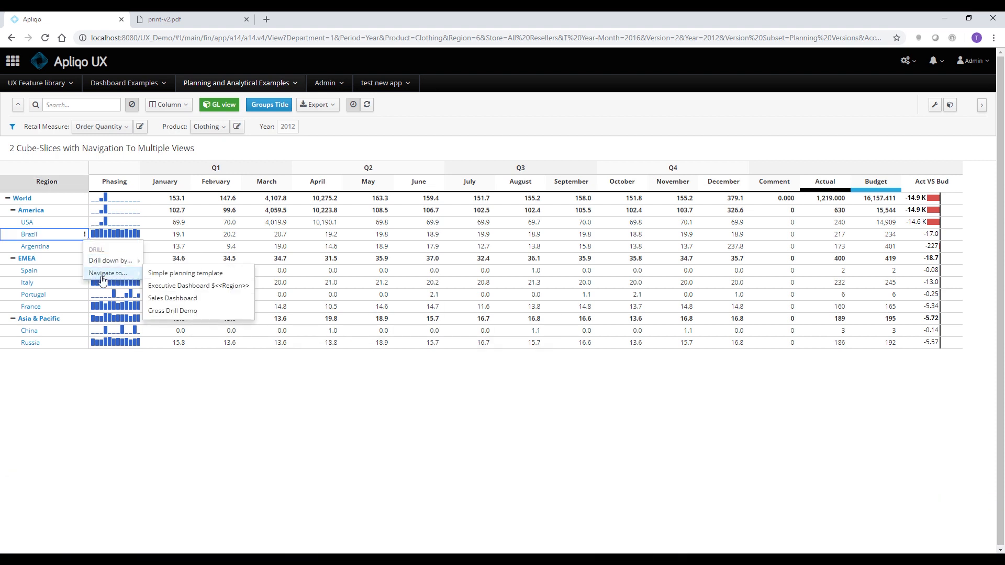
mouse_move(122, 277)
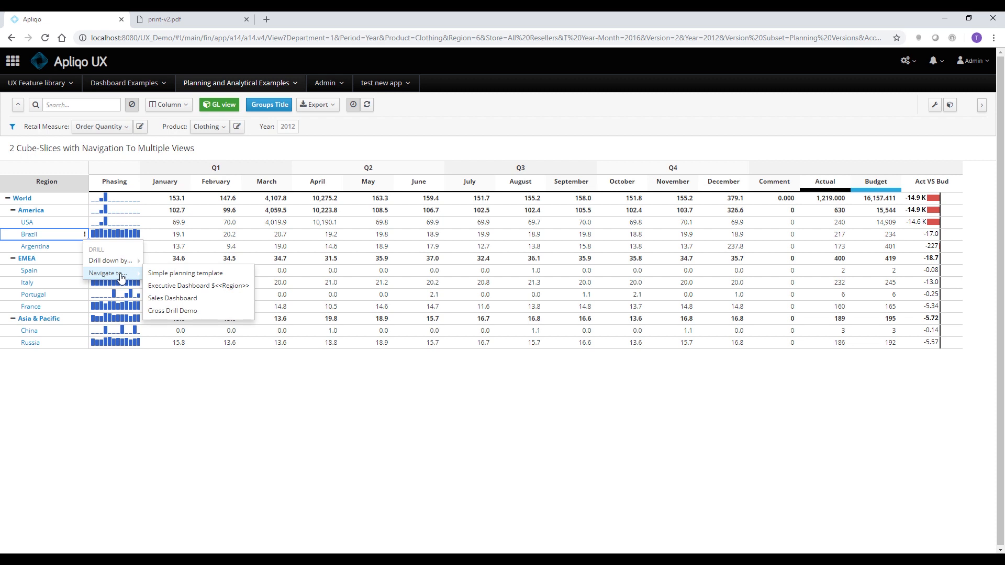
mouse_move(172, 298)
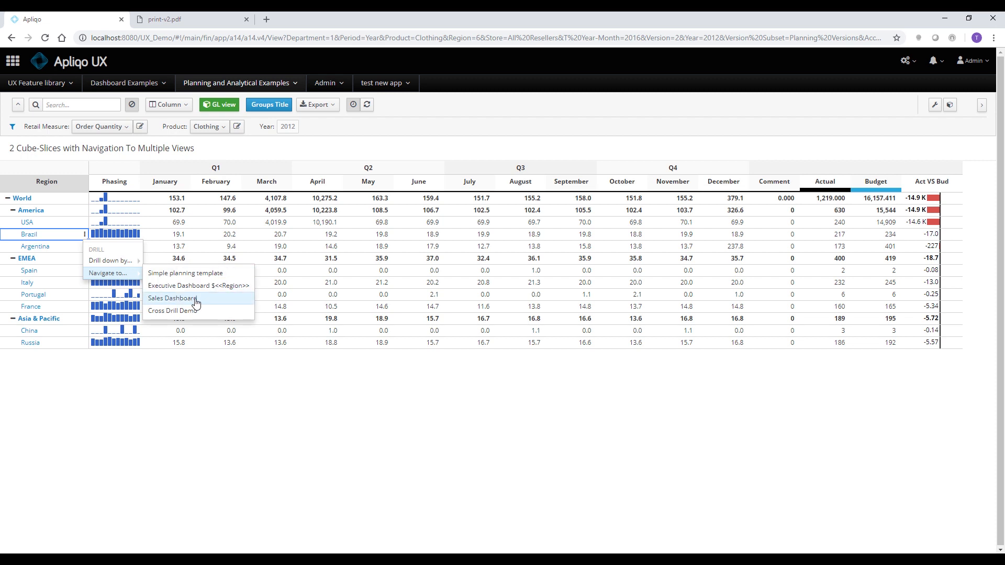
Navigate from Brazil's context menu to the Sales Dashboard filtered to Brazil.
click(170, 297)
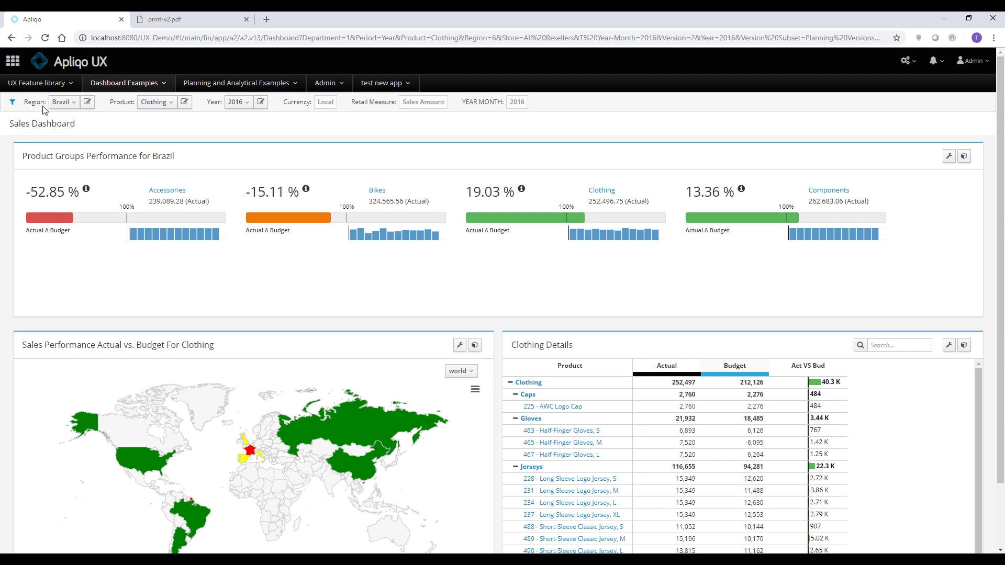
Return to the 2 Cube-Slices view and open the Sales Dashboard for USA.
click(236, 83)
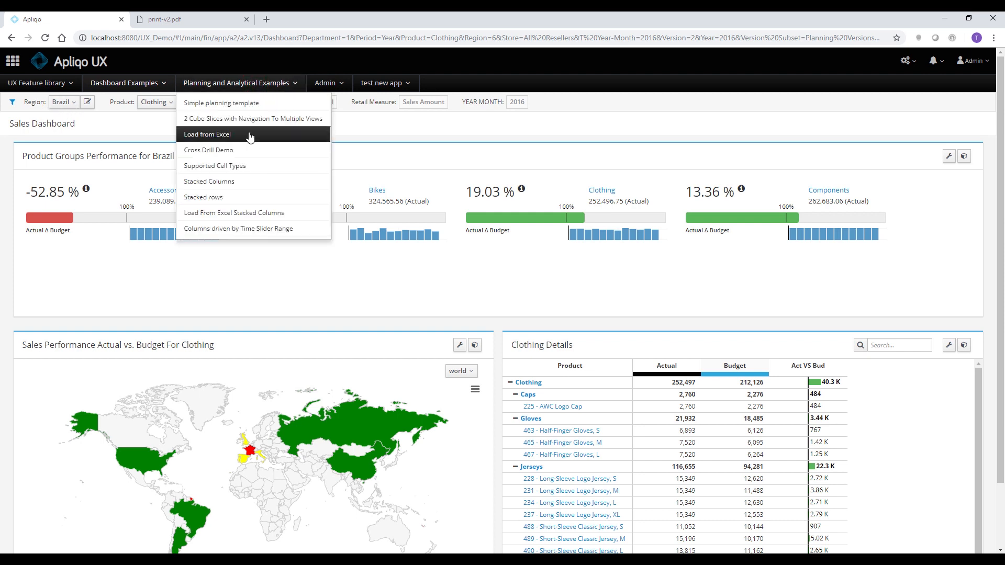
click(252, 119)
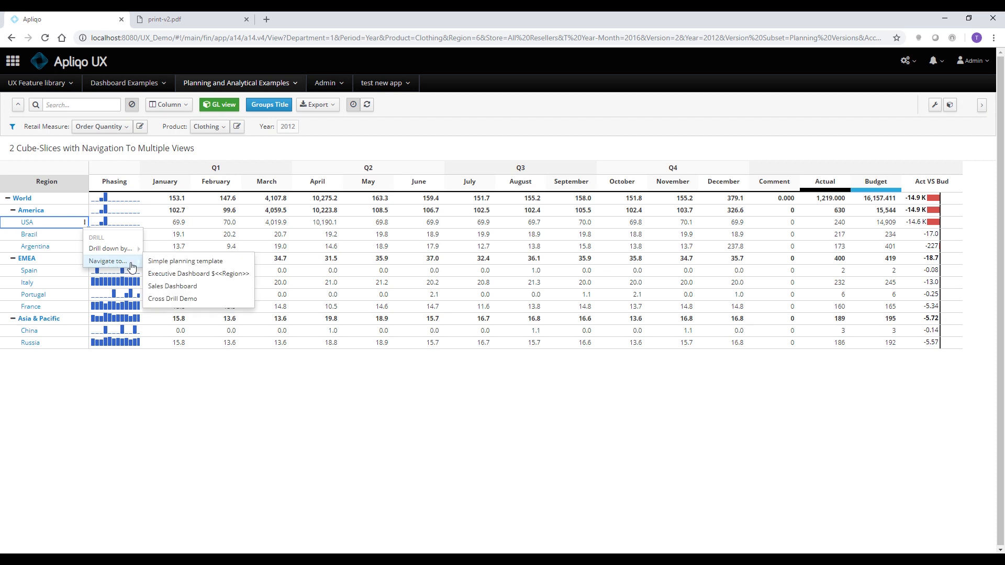
click(171, 286)
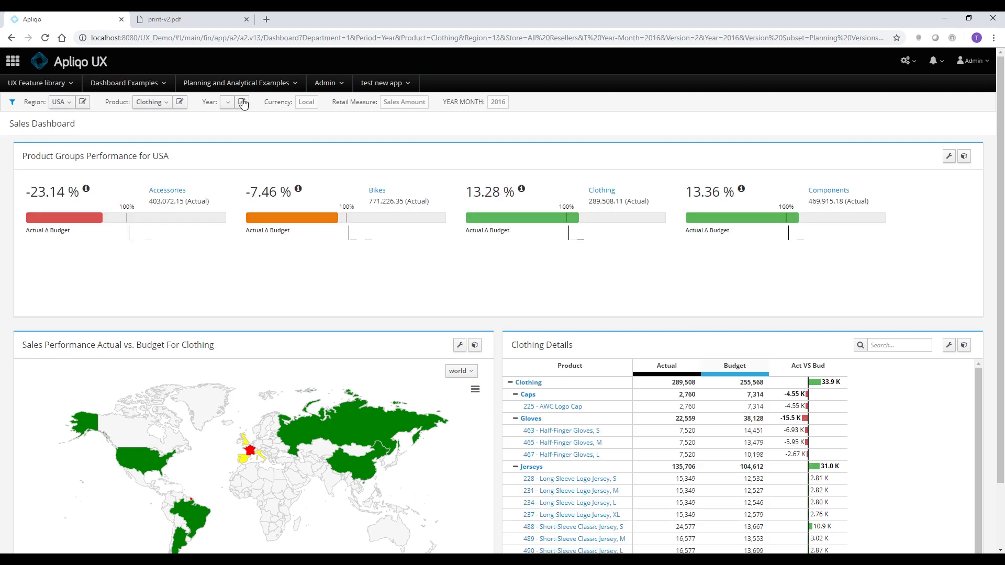
click(227, 102)
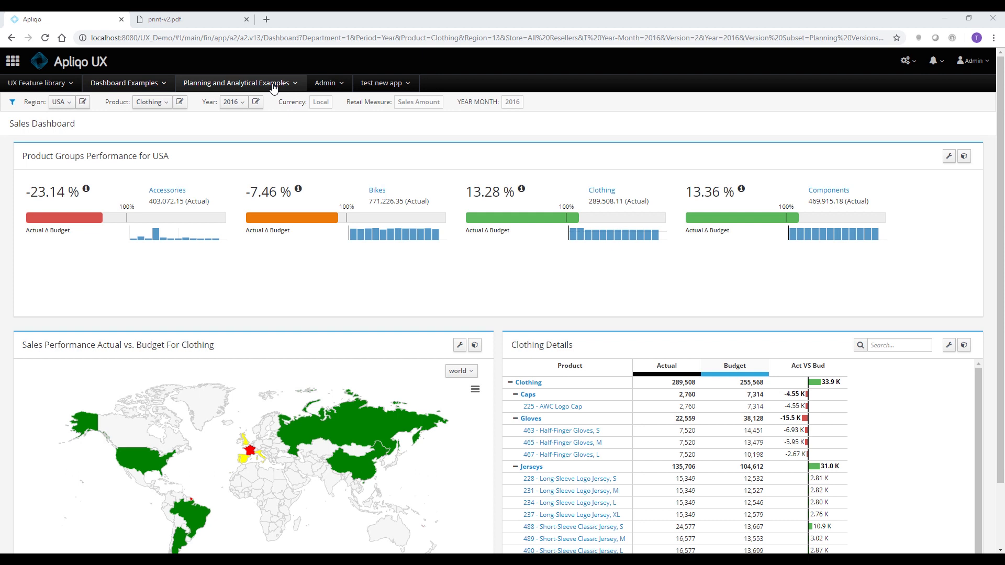
Switch to the Cross Drill Demo P&L view from the planning and analysis list.
click(239, 83)
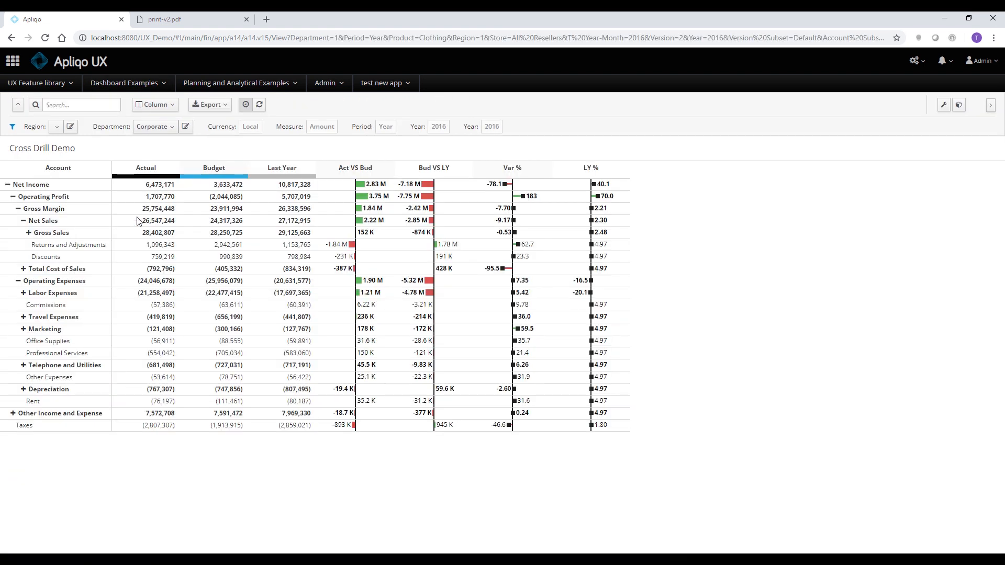
click(60, 126)
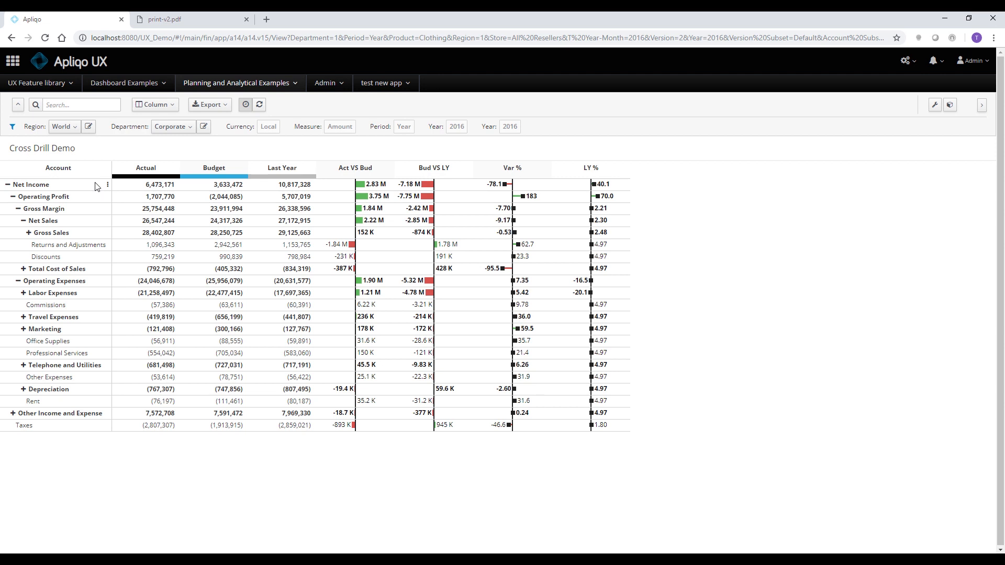
mouse_move(301, 197)
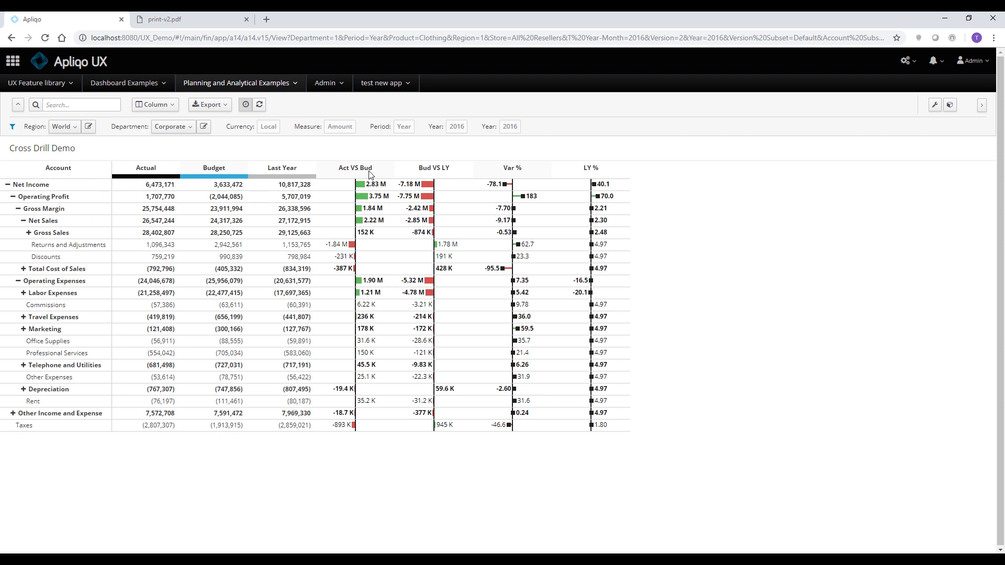
mouse_move(354, 194)
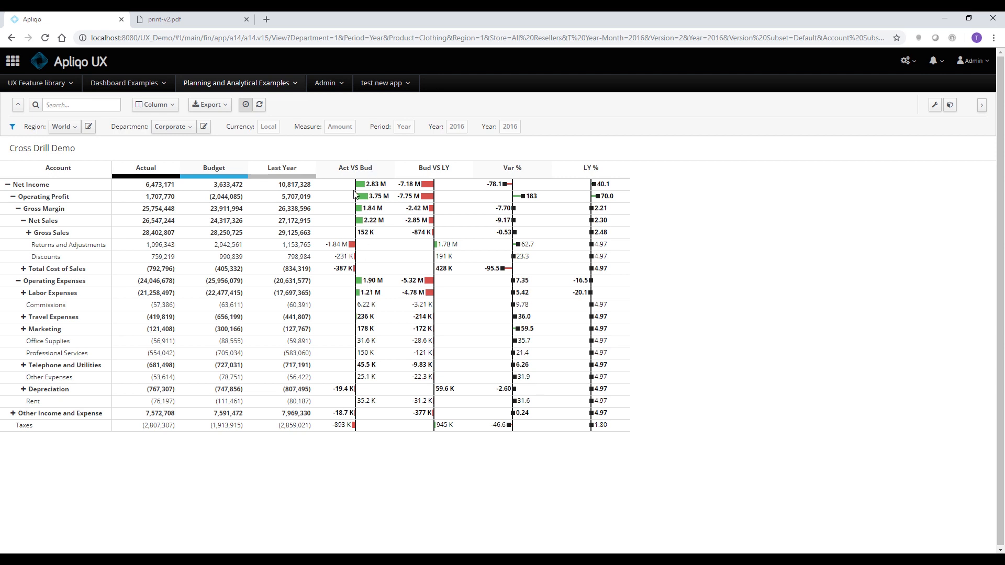
mouse_move(425, 175)
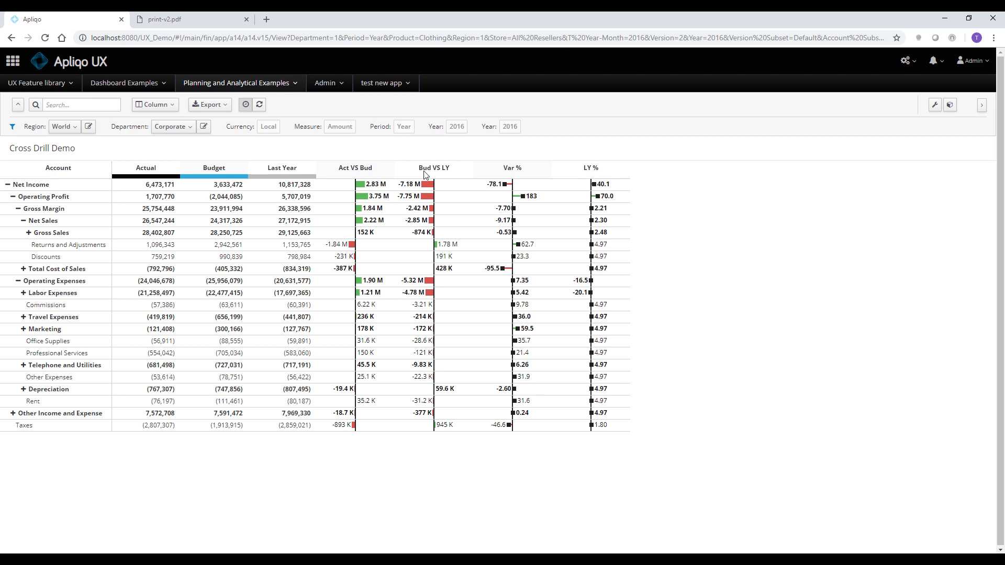
mouse_move(457, 168)
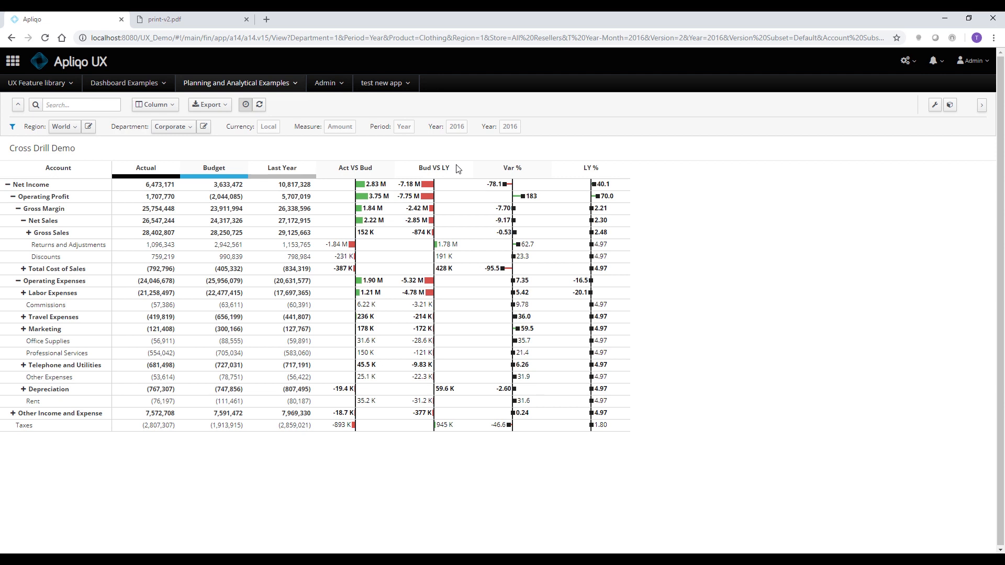
mouse_move(202, 245)
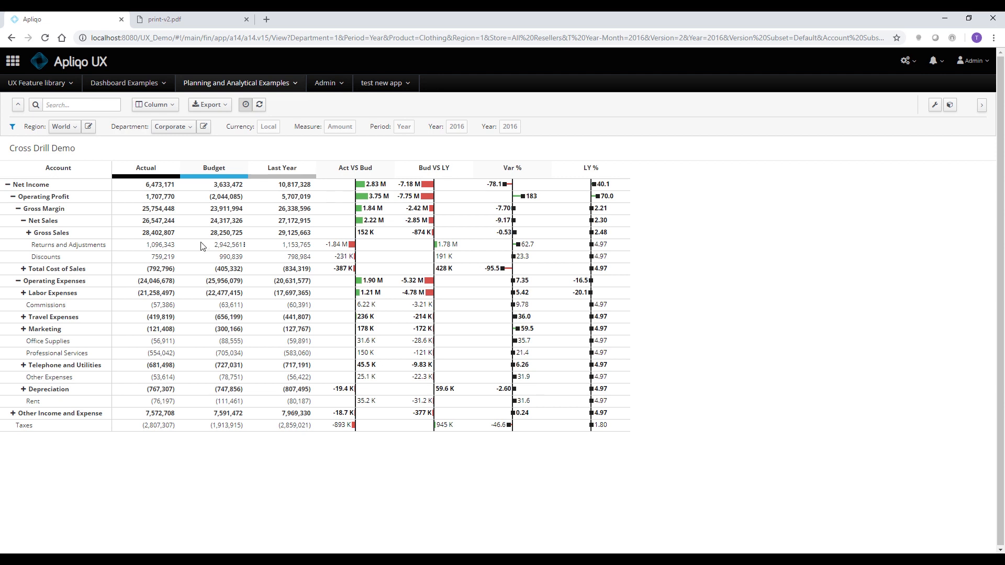
mouse_move(97, 249)
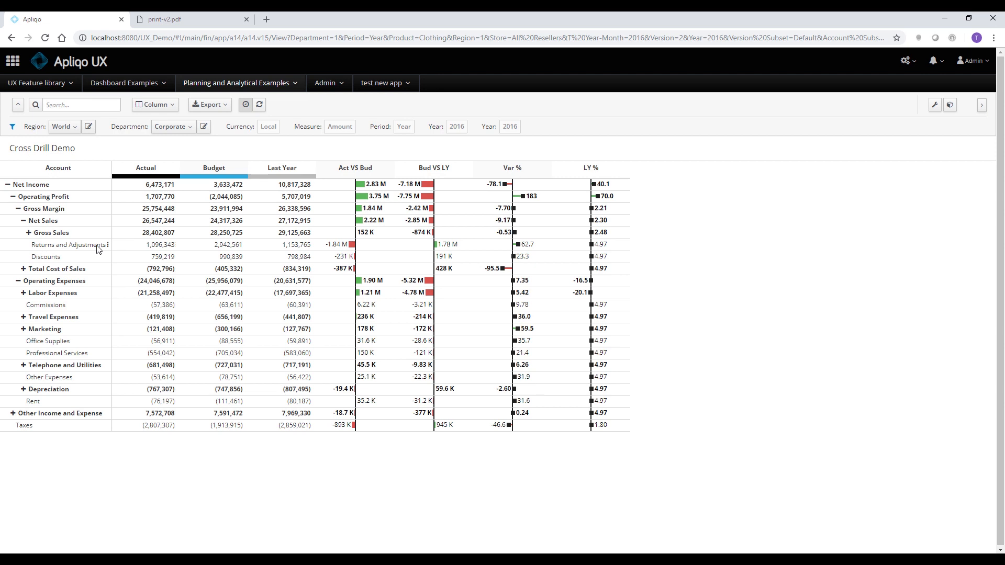
mouse_move(72, 255)
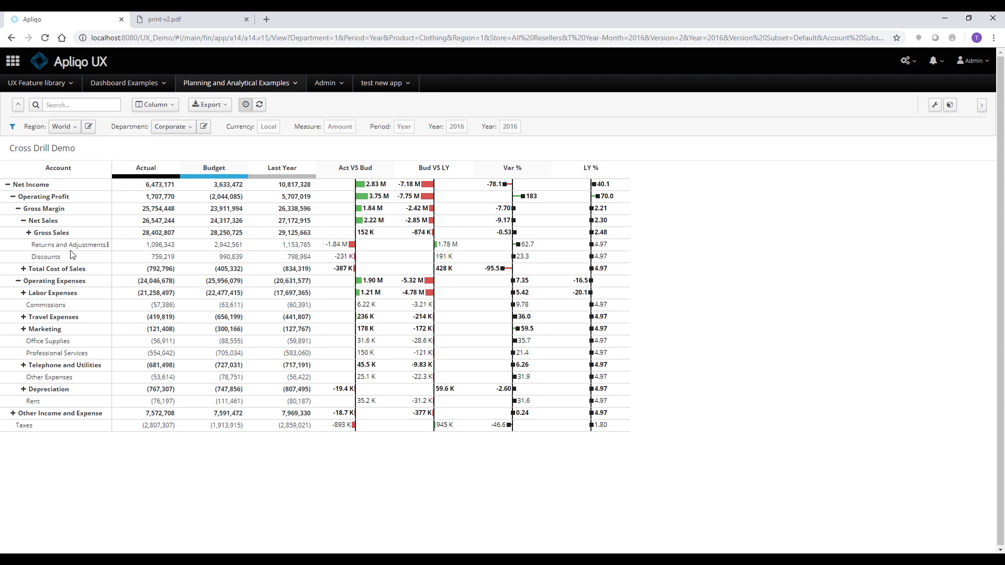
mouse_move(291, 251)
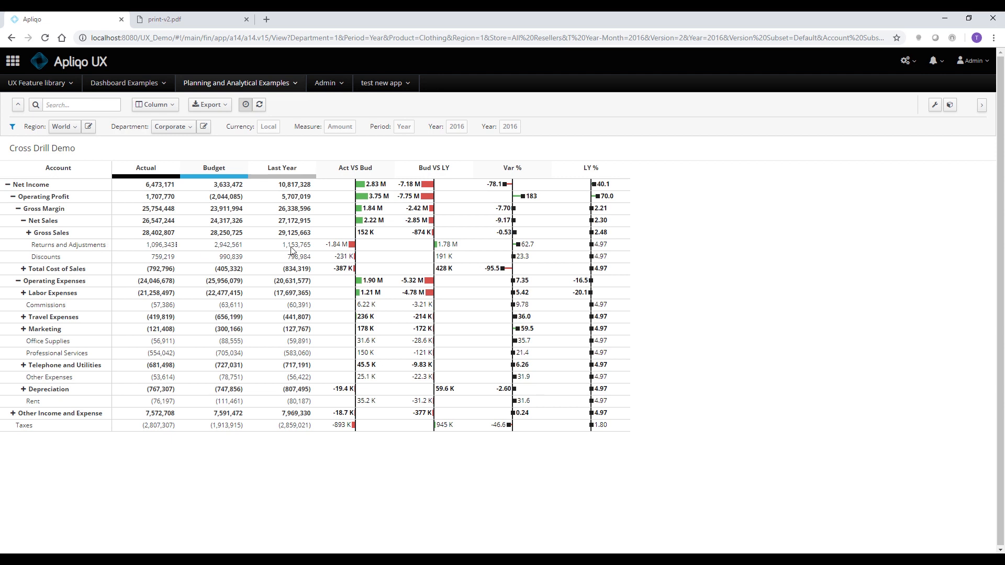
mouse_move(325, 248)
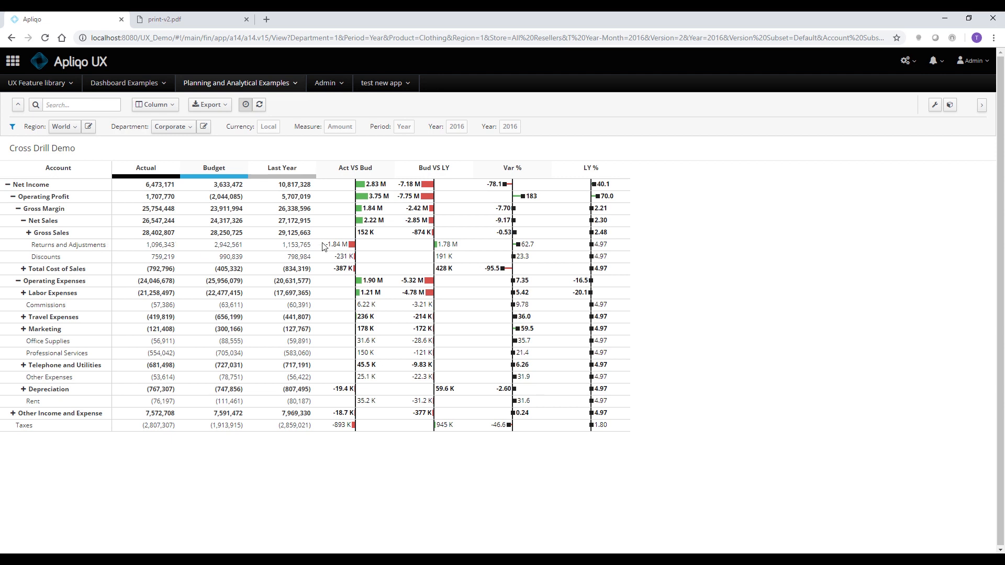
mouse_move(92, 253)
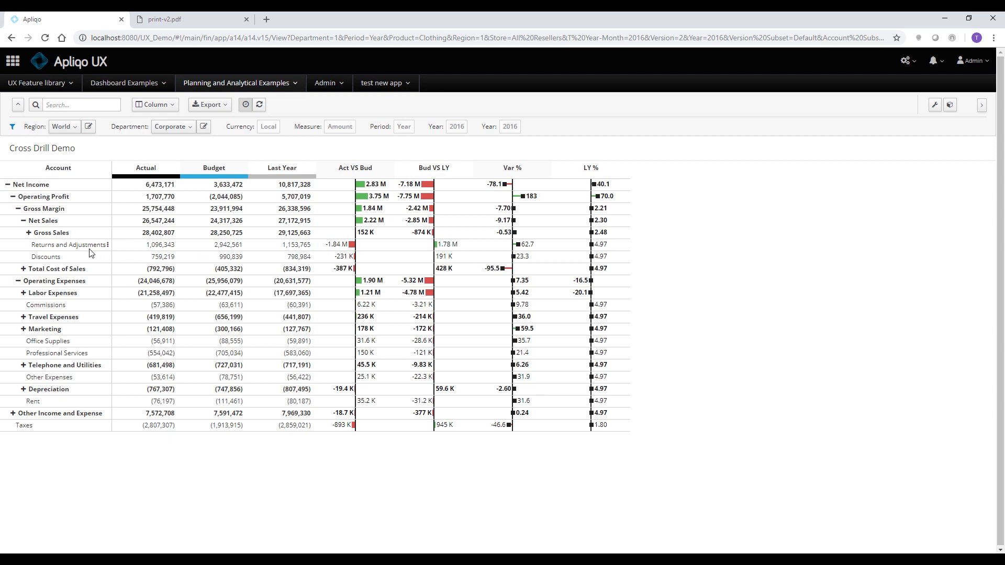
mouse_move(358, 247)
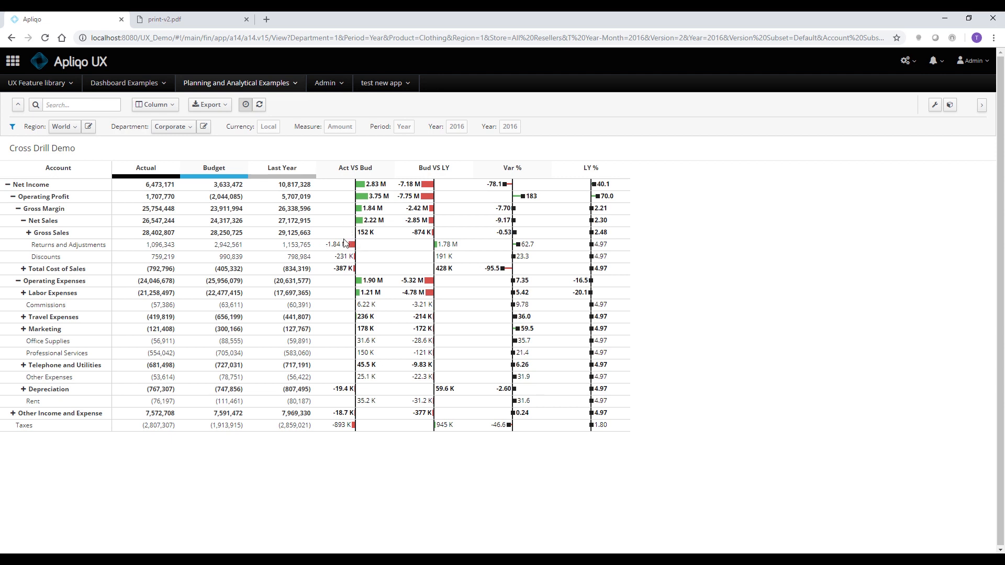
mouse_move(225, 266)
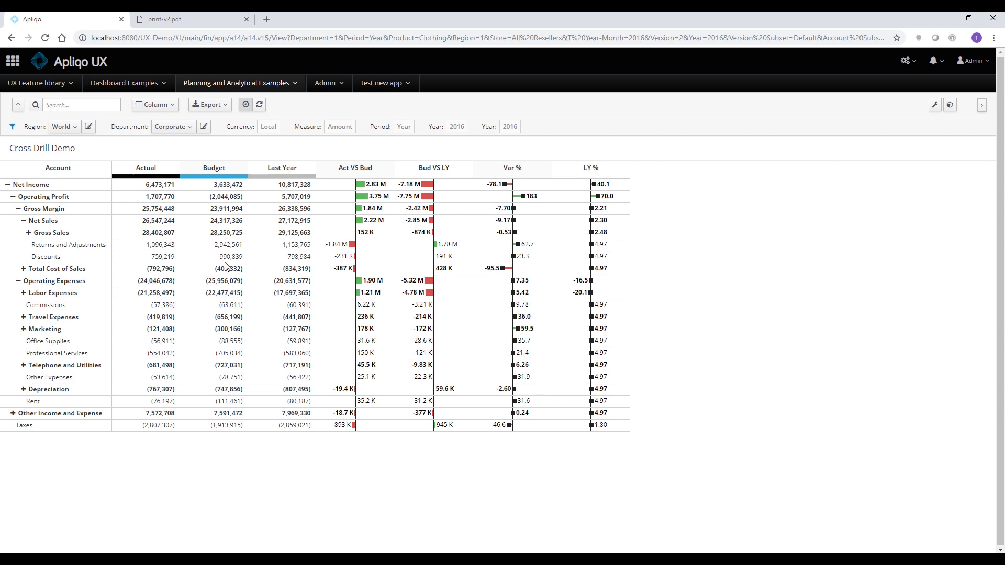
mouse_move(109, 249)
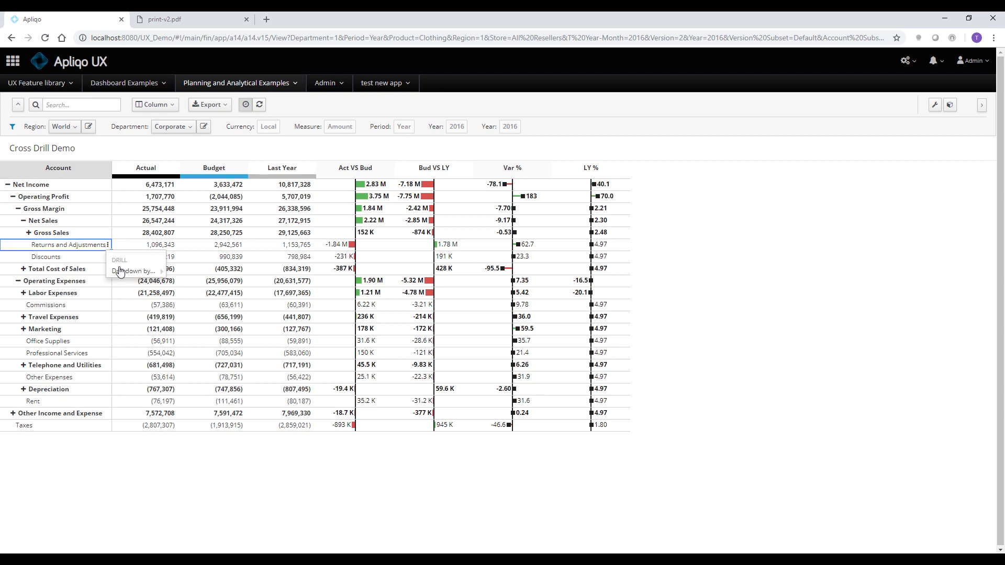
mouse_move(194, 328)
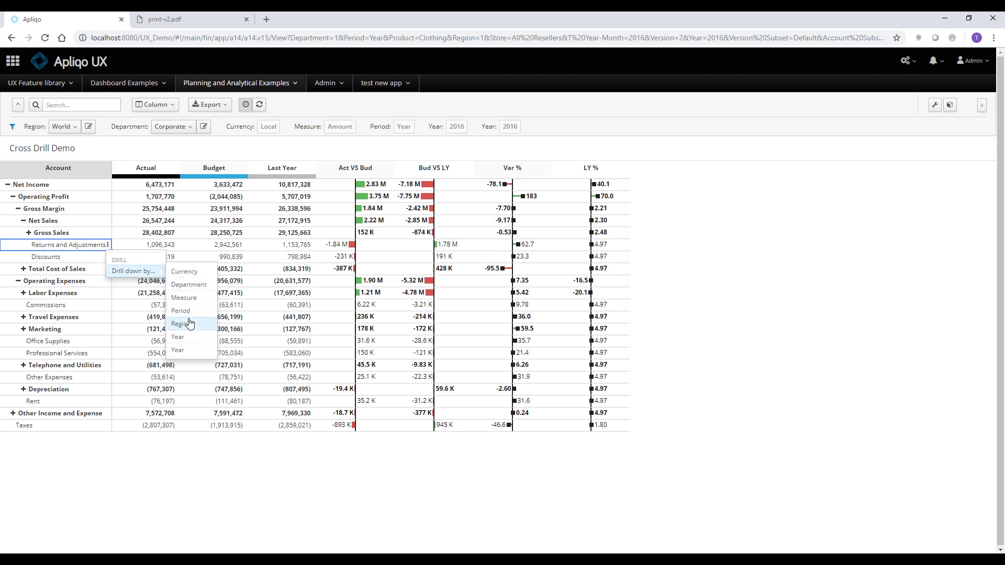
Drill Returns and Adjustments by Region and expand EMEA into its countries.
click(181, 323)
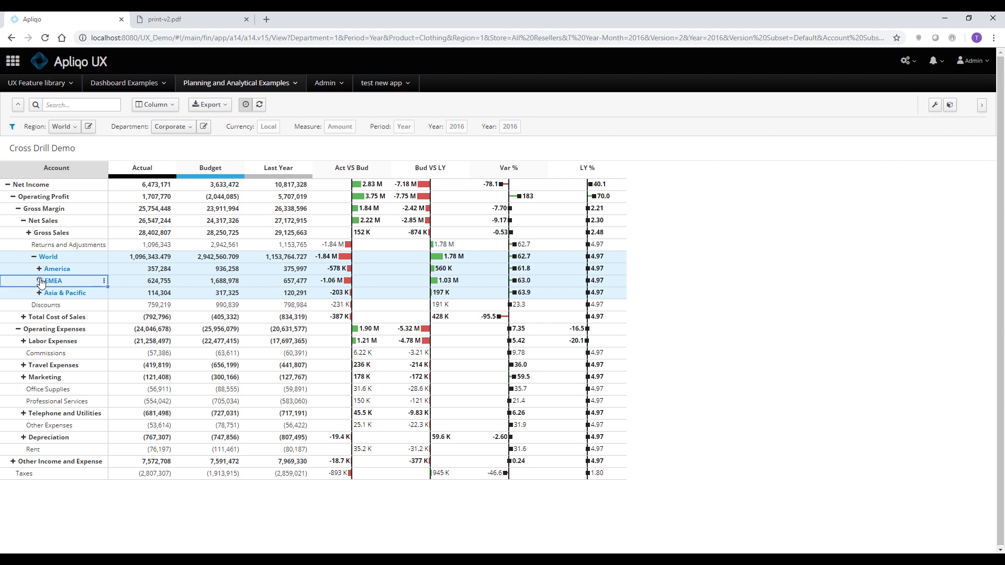
click(39, 281)
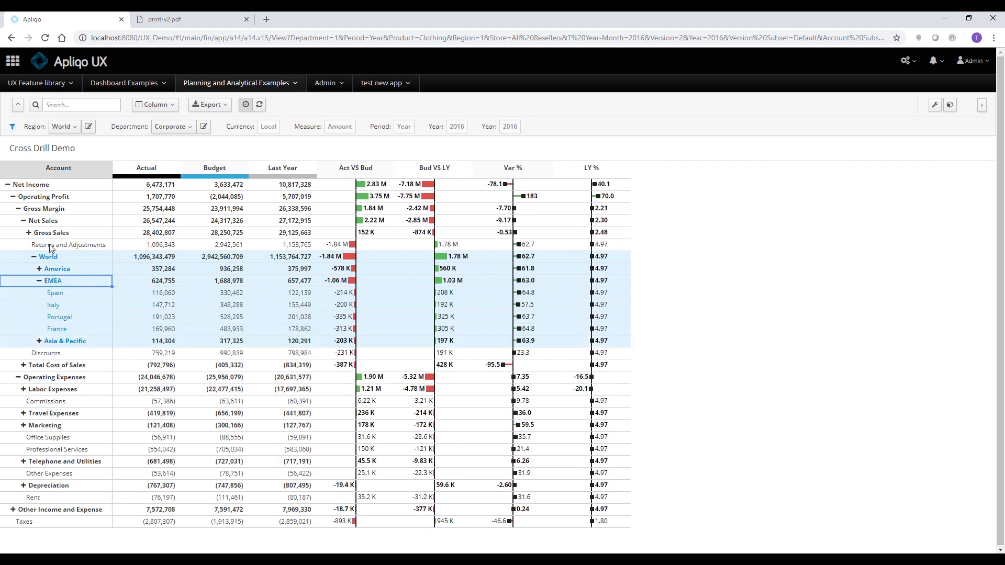
mouse_move(106, 252)
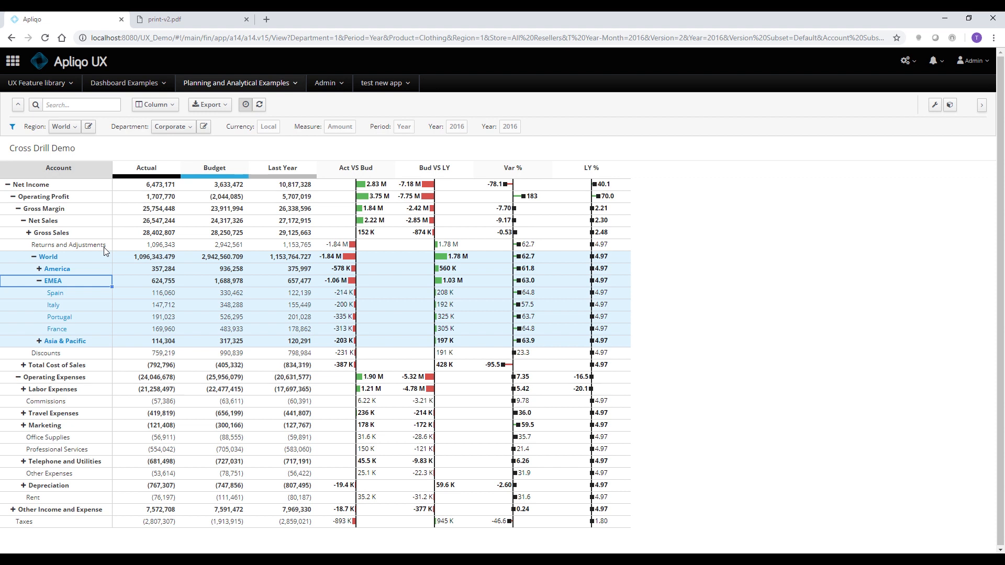
mouse_move(57, 400)
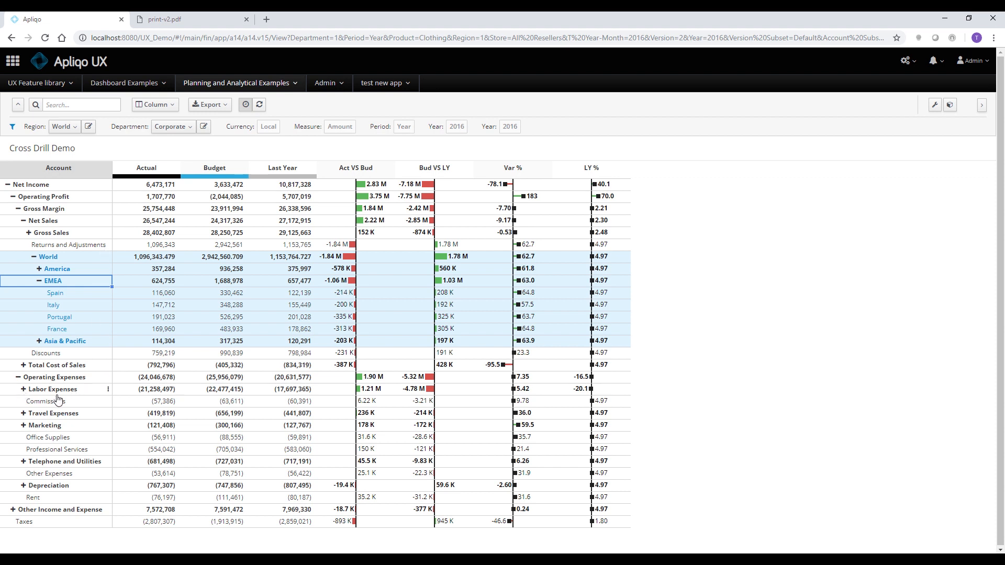
mouse_move(104, 392)
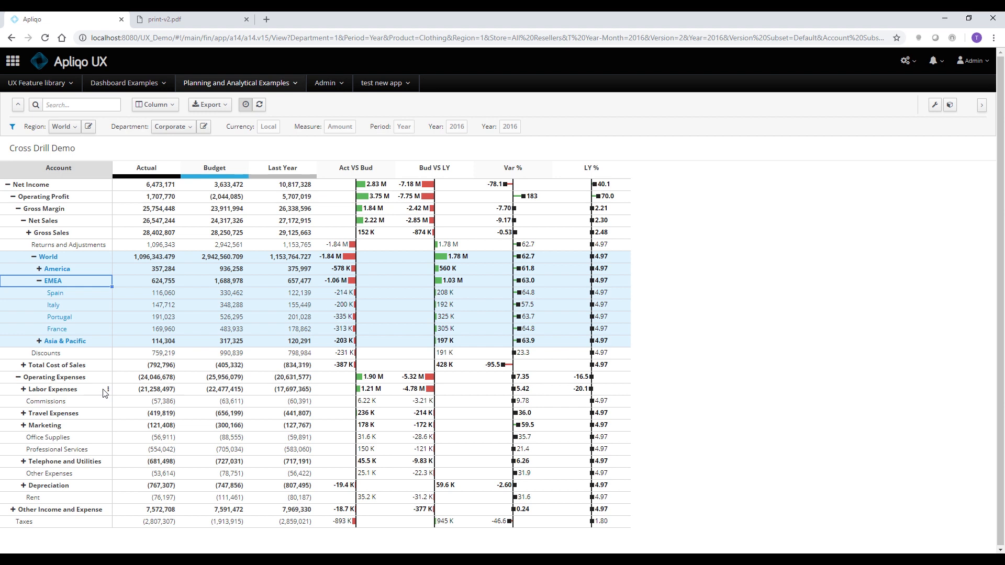
mouse_move(111, 394)
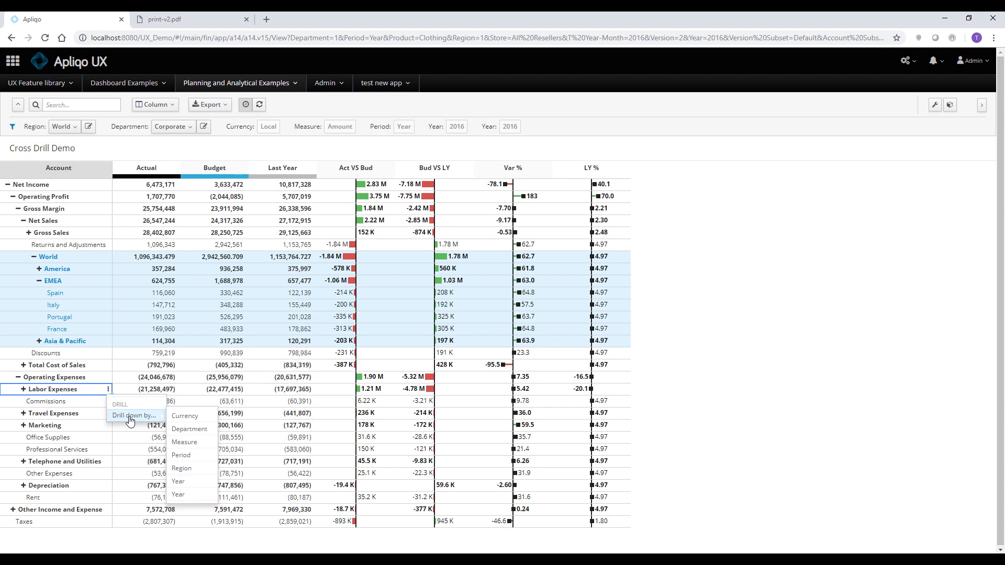
mouse_move(189, 428)
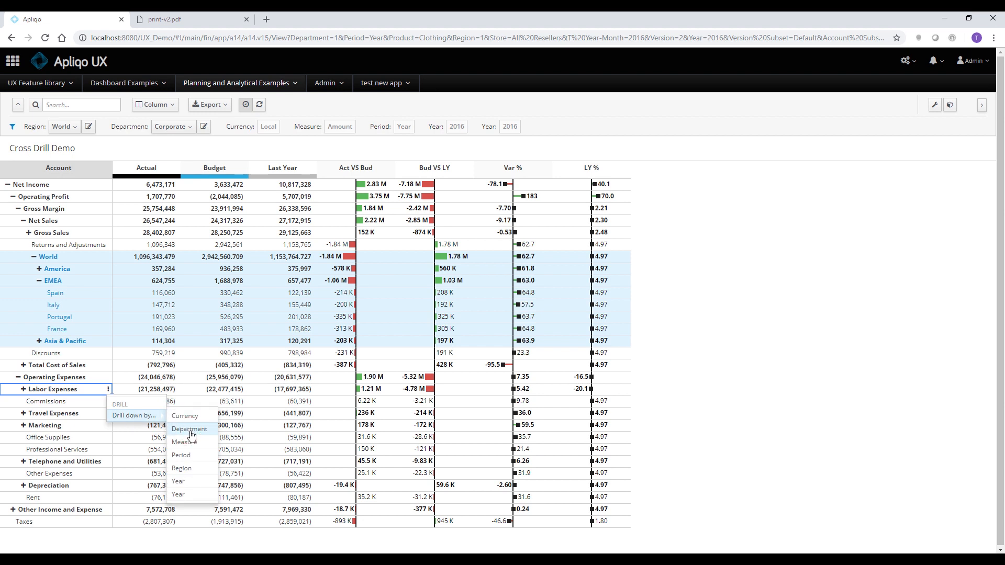
Drill Labor Expenses down by Department to list Corporate's departments.
click(189, 428)
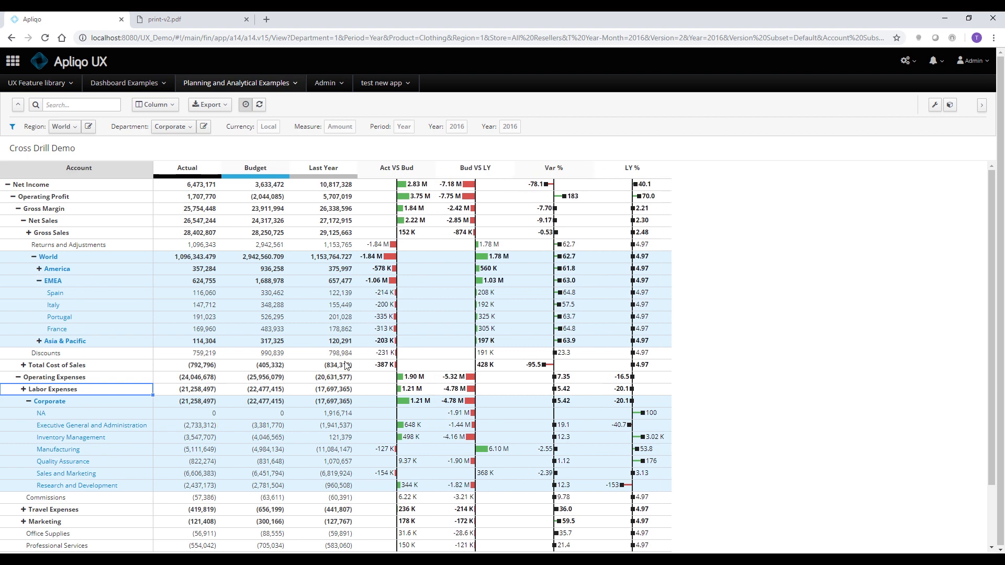
mouse_move(110, 302)
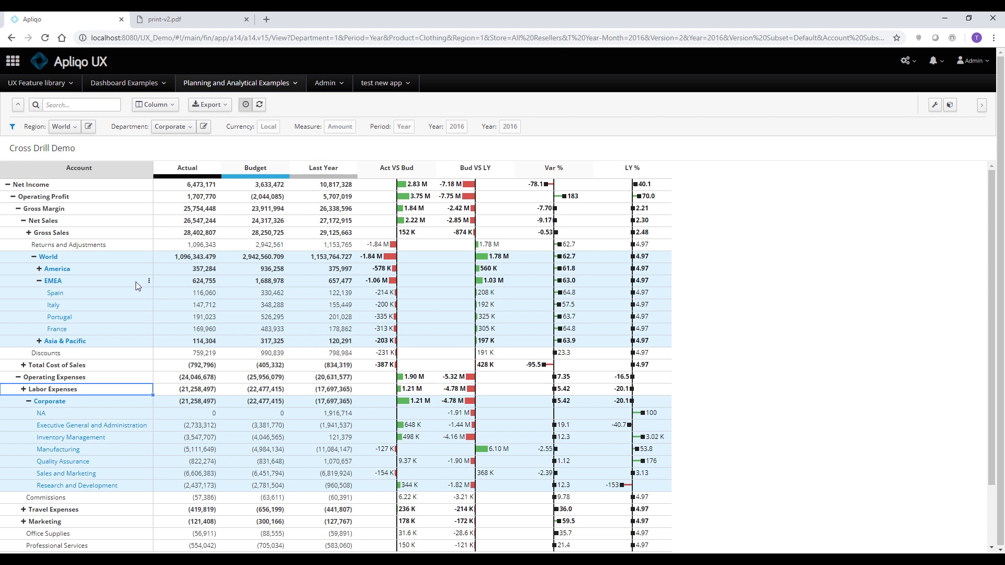
mouse_move(130, 271)
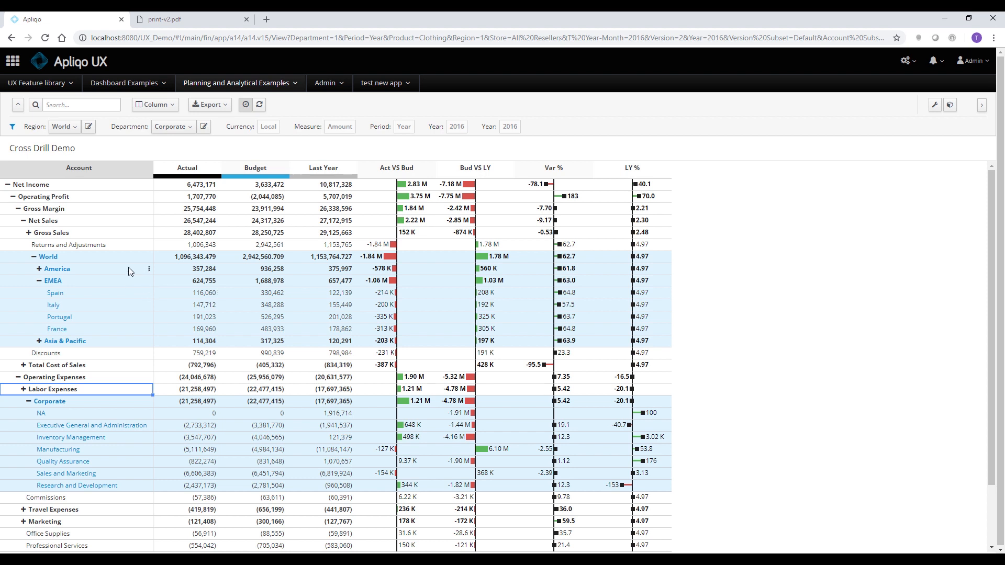
mouse_move(51, 269)
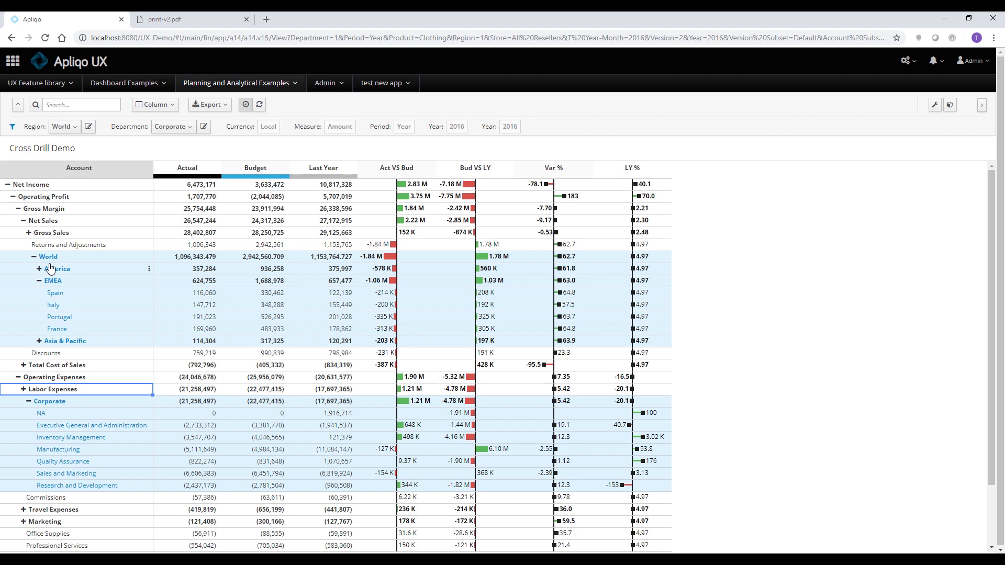
mouse_move(288, 285)
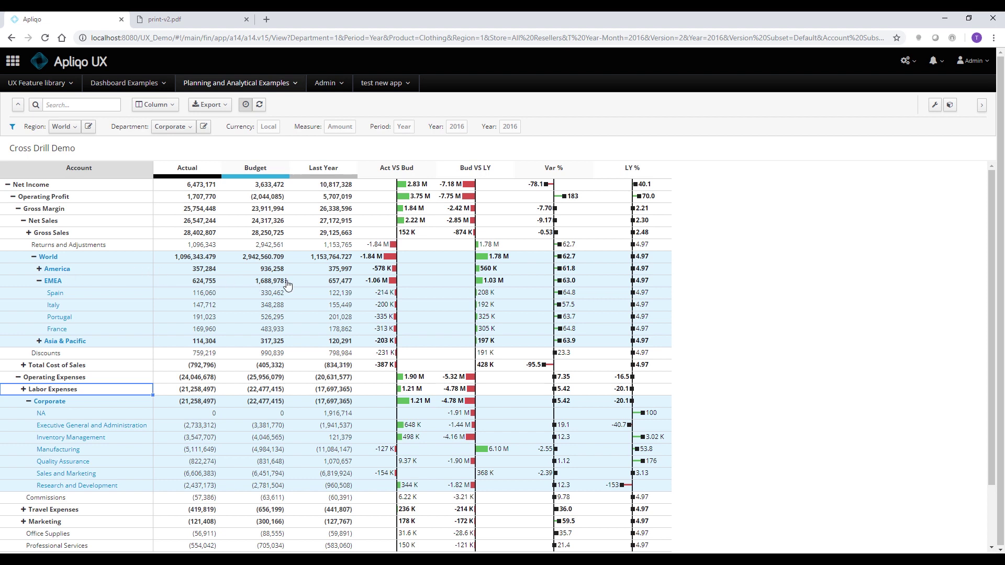
mouse_move(100, 289)
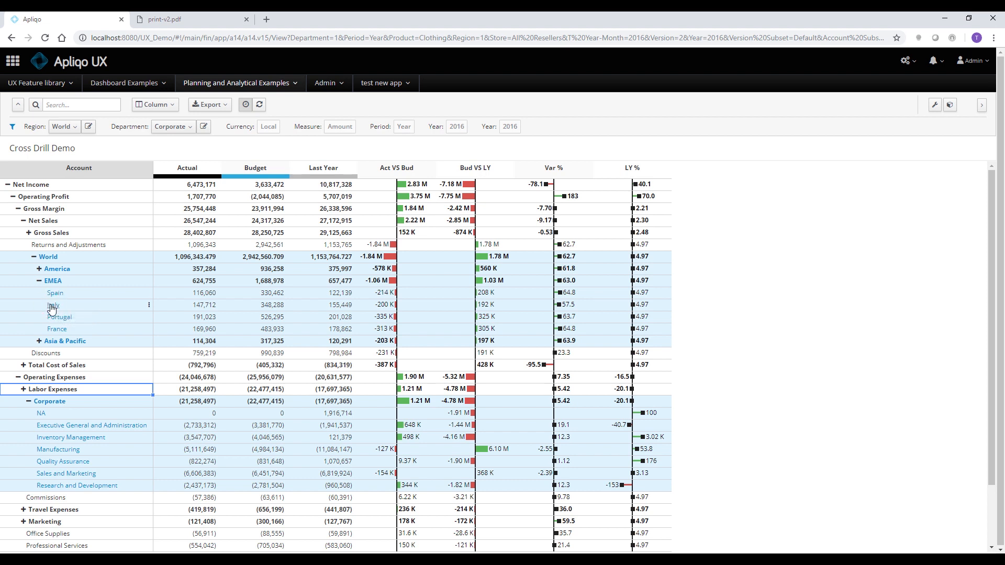
Click Italy under EMEA to set the Region filter to Italy.
click(54, 304)
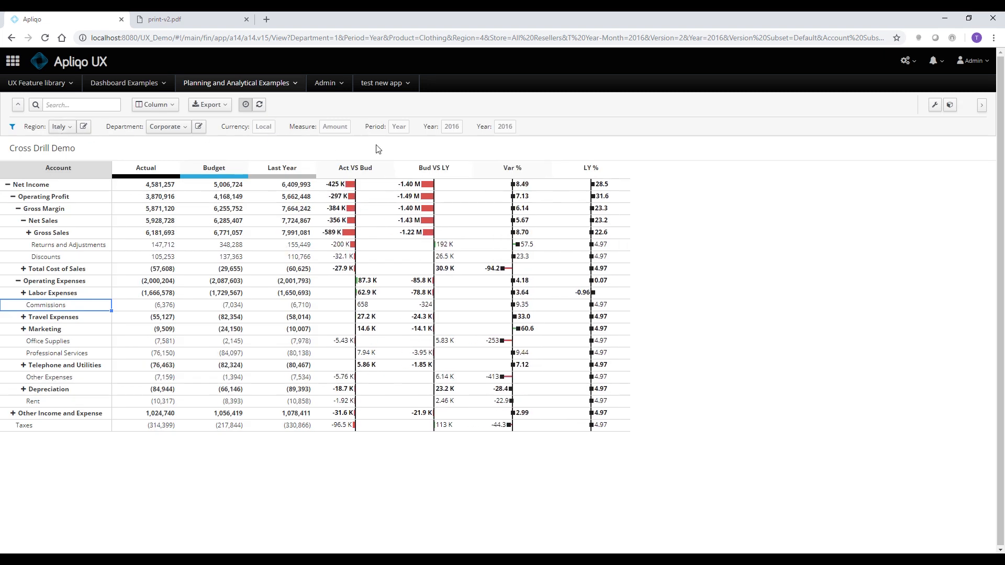
mouse_move(73, 217)
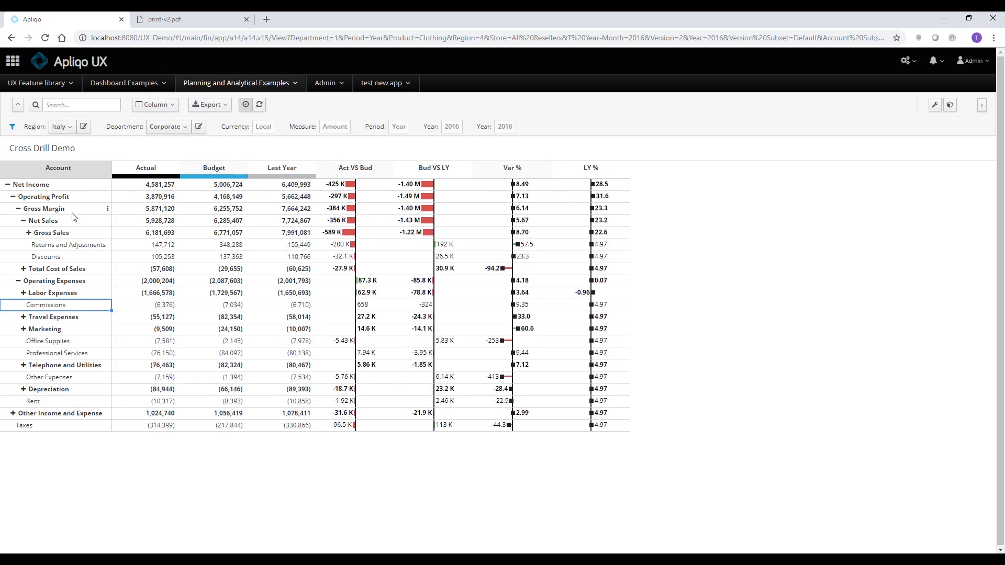